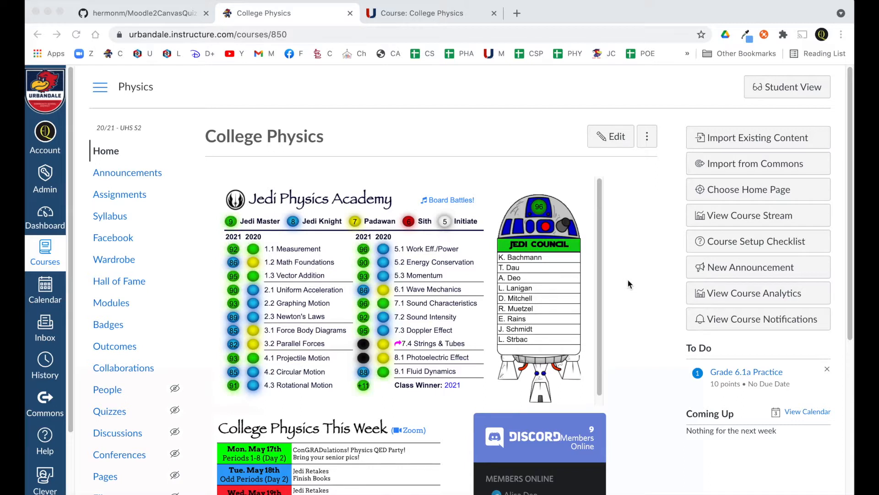
mouse_move(218, 326)
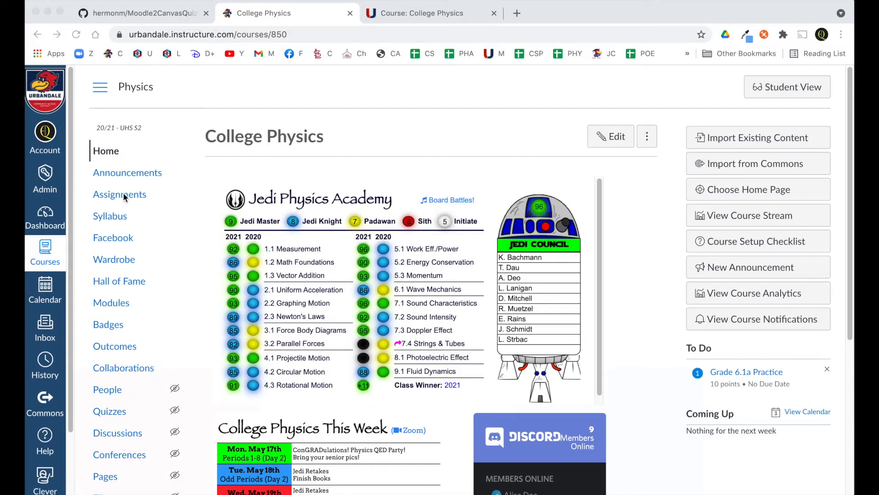
View the College Physics assignments list down to the E-Lab assignments, 6.1a Practice and Waves Quiz.
left_click(119, 195)
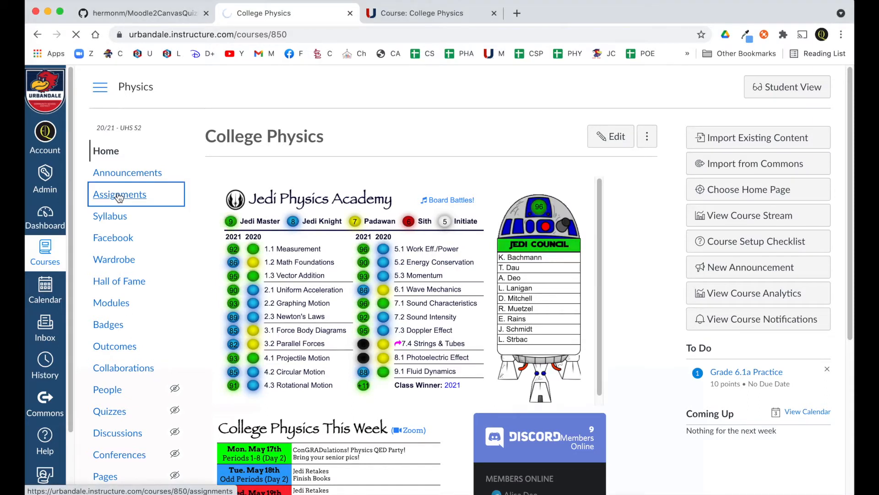
left_click(119, 194)
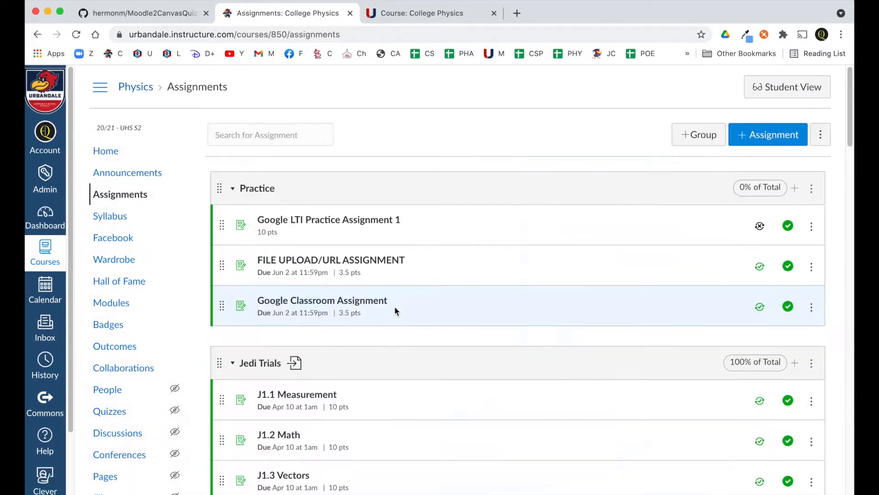
scroll("down", 3)
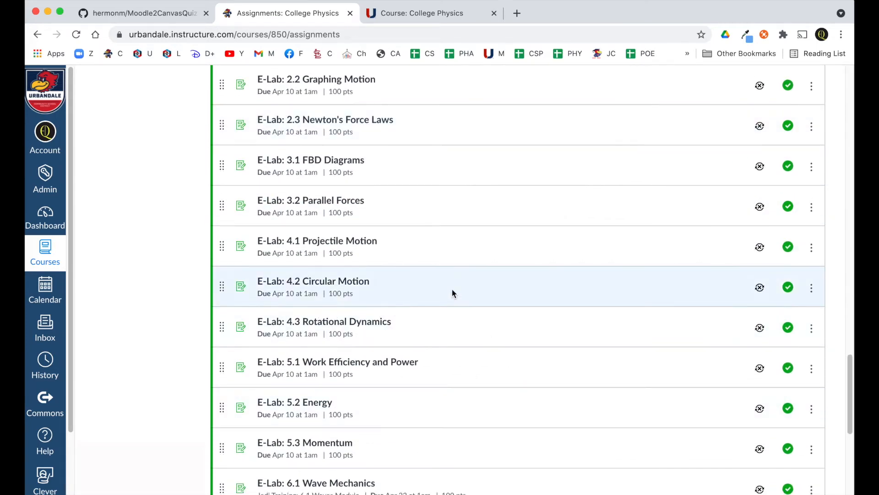
scroll("down", 3)
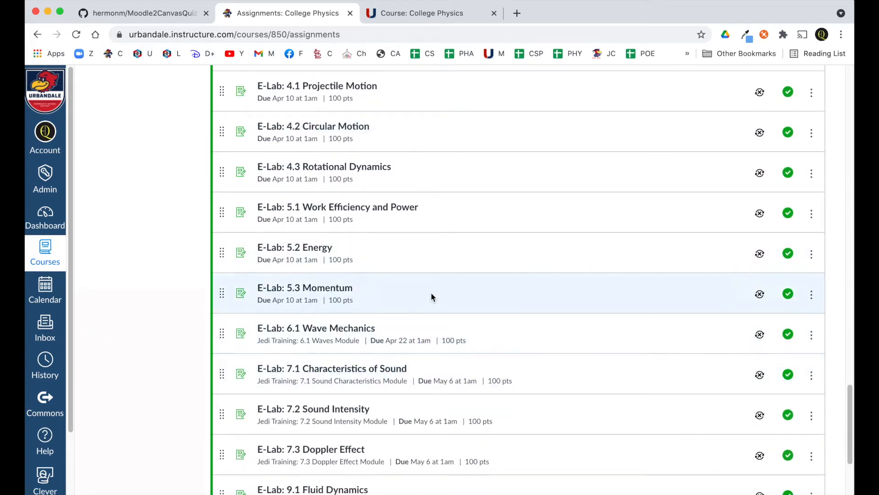
mouse_move(469, 279)
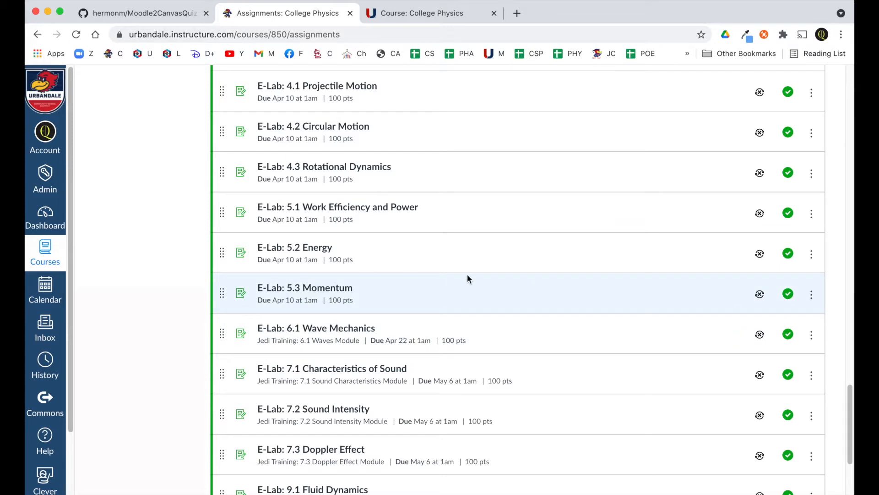
scroll("down", 3)
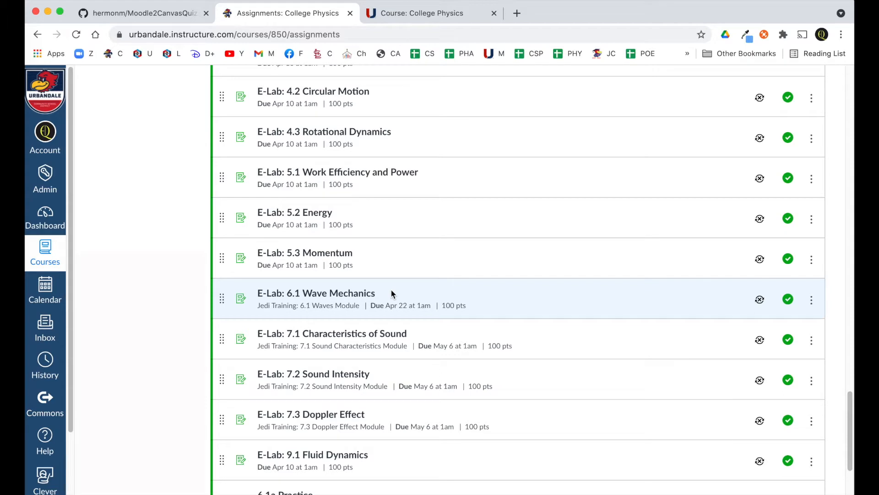
mouse_move(317, 308)
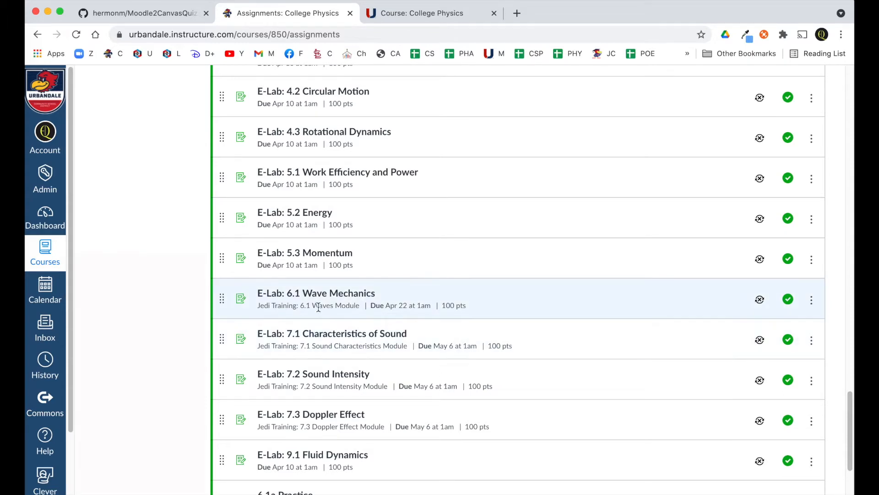
mouse_move(355, 263)
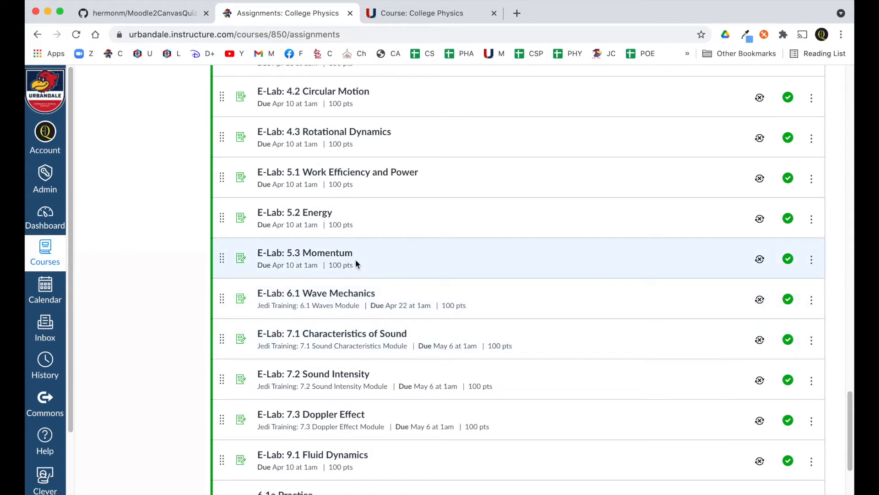
scroll("down", 3)
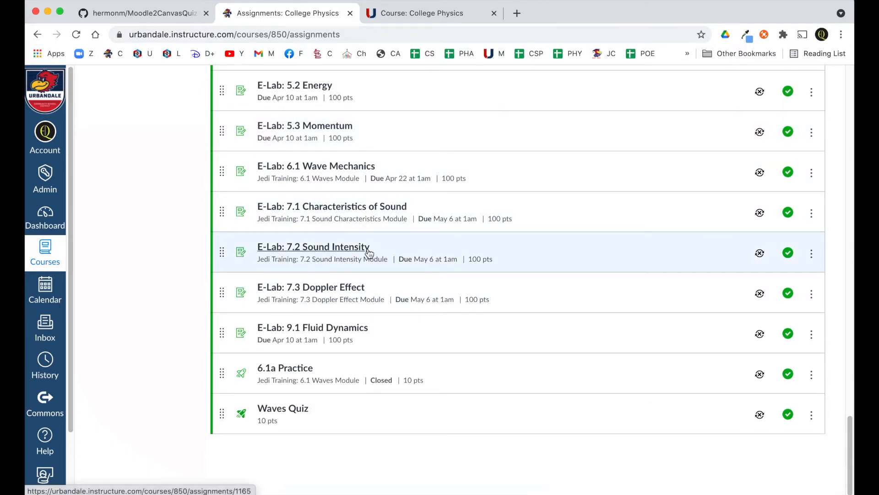
mouse_move(295, 364)
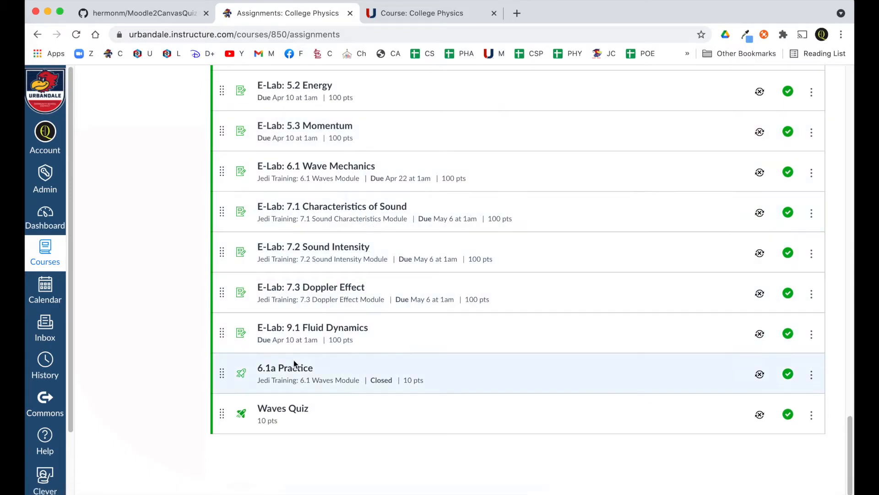
mouse_move(306, 292)
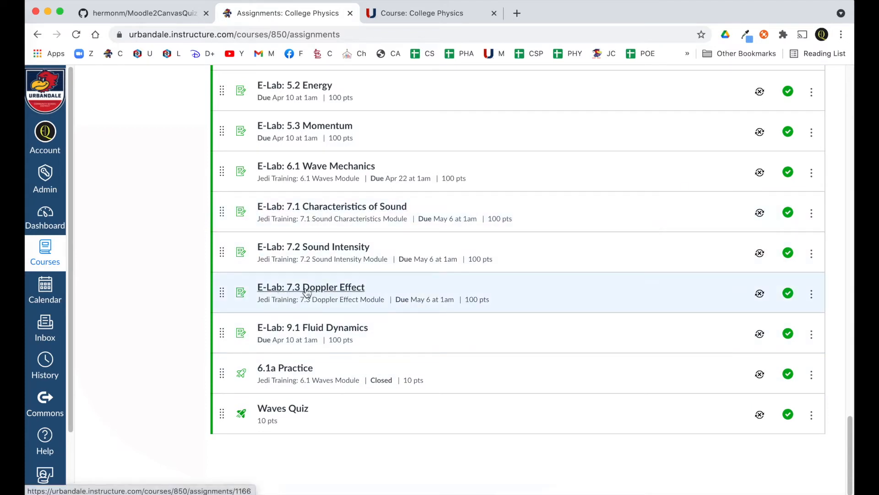
Show the E-Lab: 7.3 Doppler Effect assignment page with its Moodle link and May 6 due date.
left_click(310, 286)
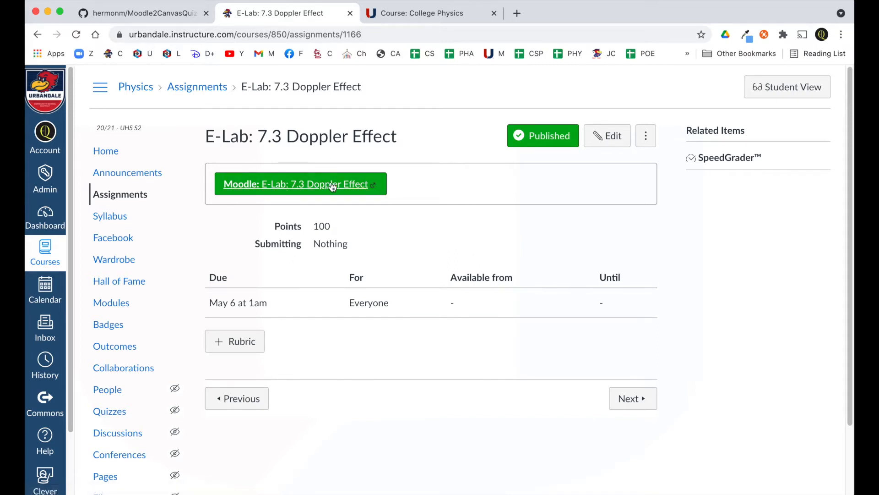
mouse_move(282, 190)
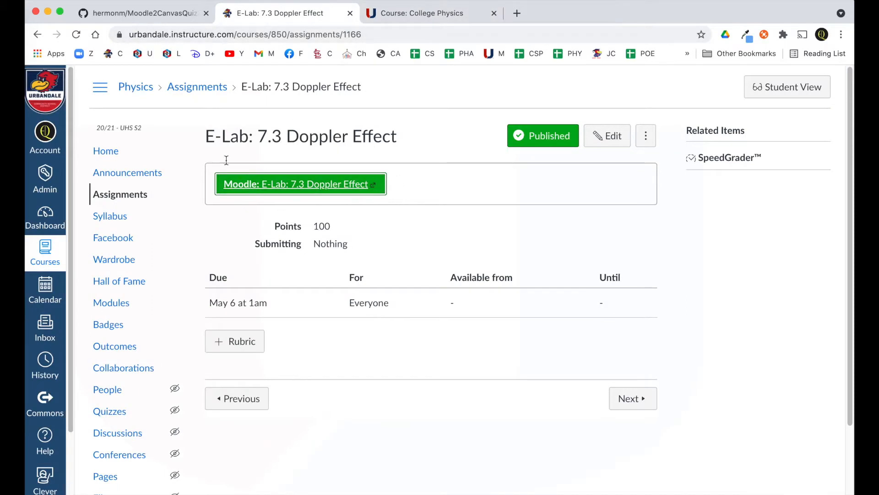
mouse_move(322, 154)
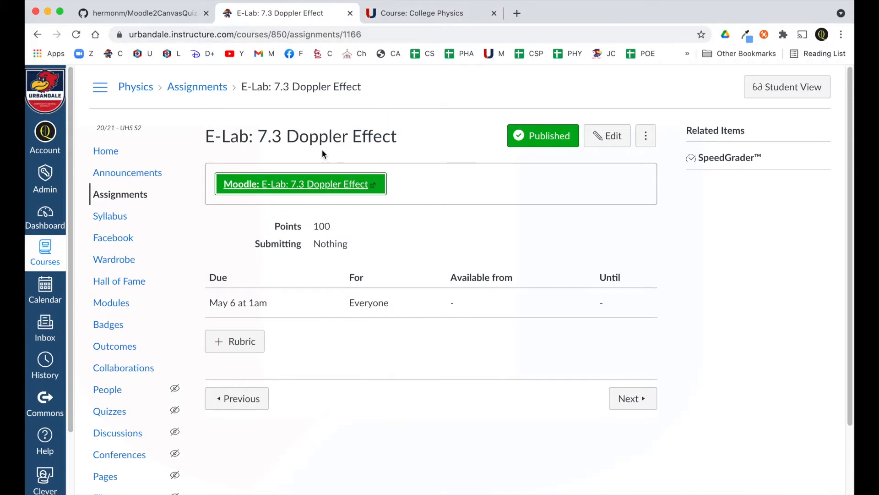
mouse_move(381, 218)
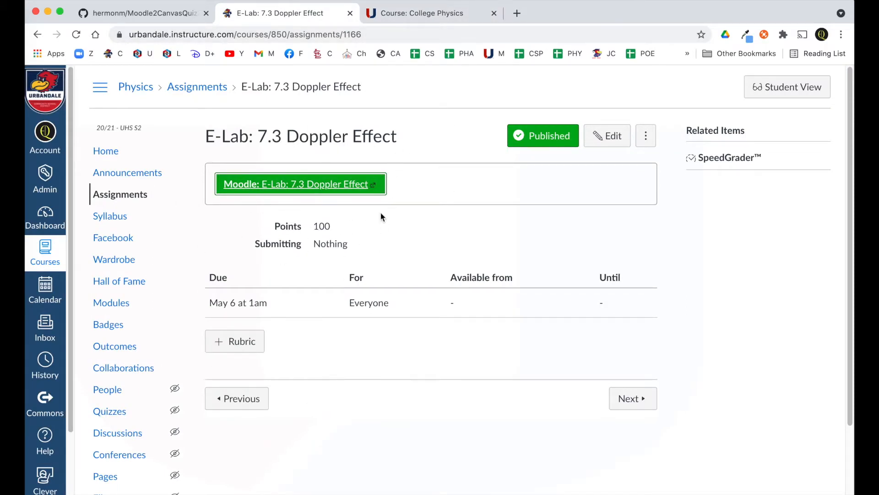
mouse_move(110, 216)
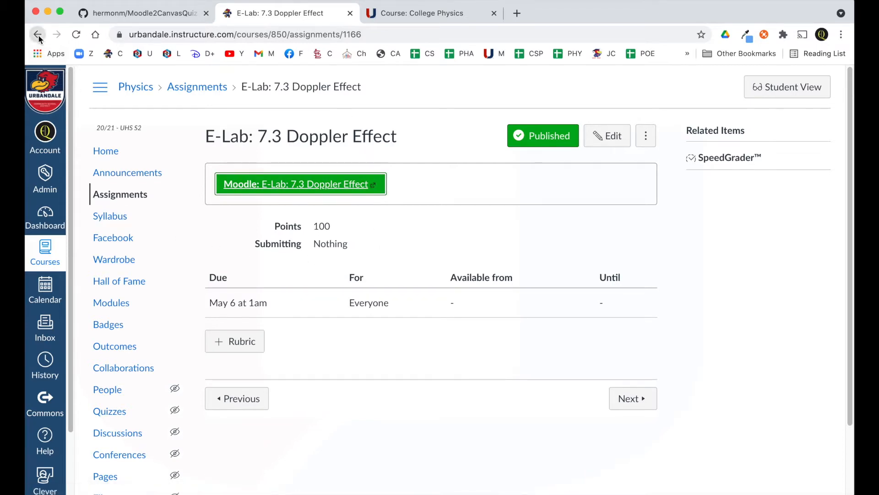
Go back to the Physics assignments list and head to the course Grades.
left_click(37, 34)
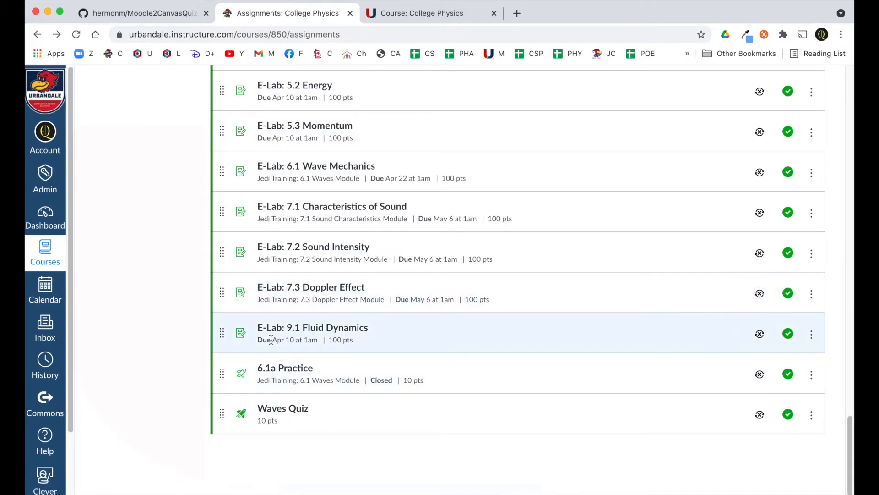
mouse_move(334, 329)
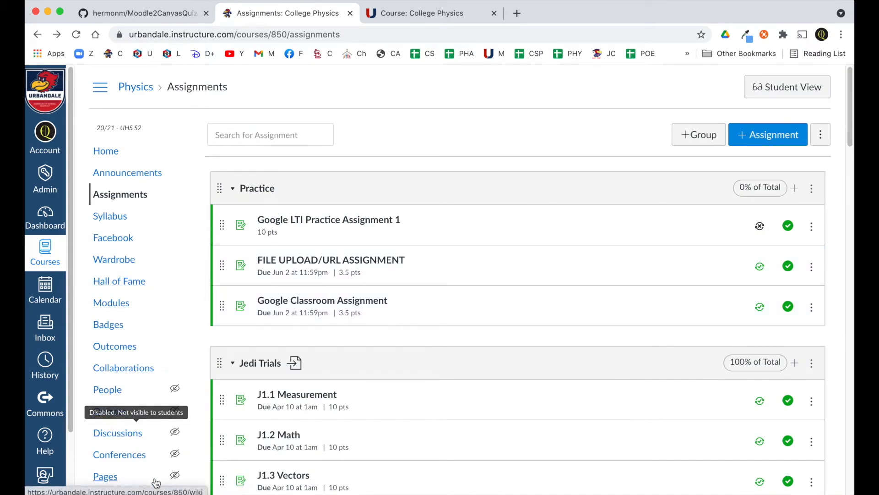
mouse_move(114, 346)
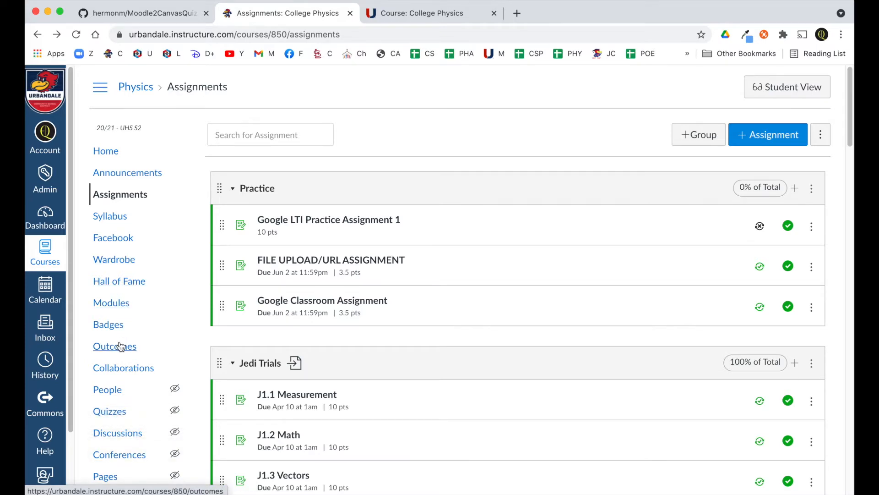
left_click(106, 247)
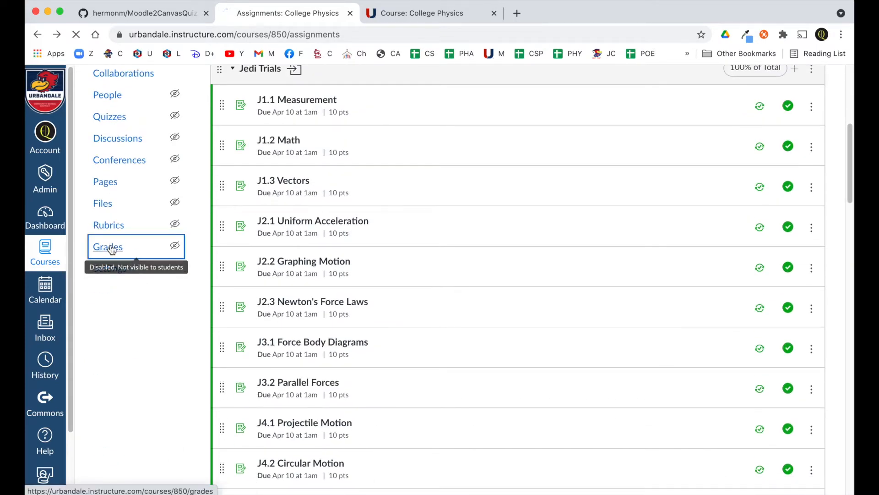
View the College Physics gradebook scrolled right to the E-Lab 6.1–9.1 columns.
left_click(107, 247)
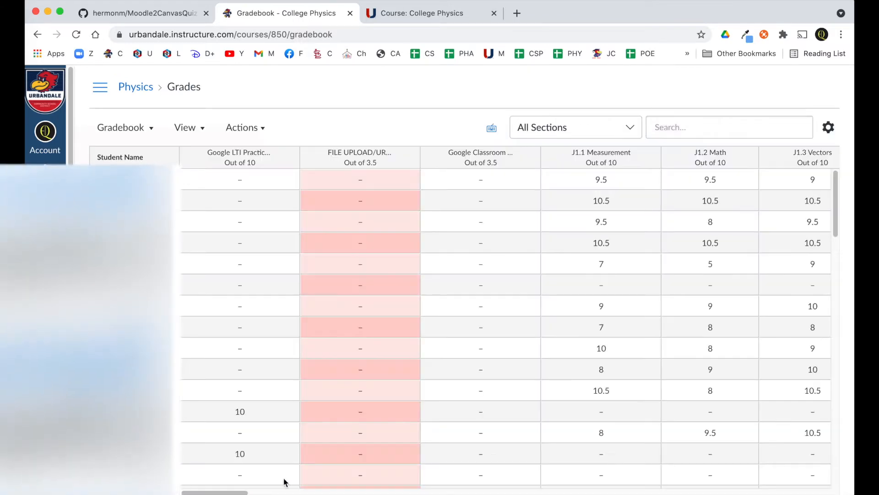
scroll("right", 3)
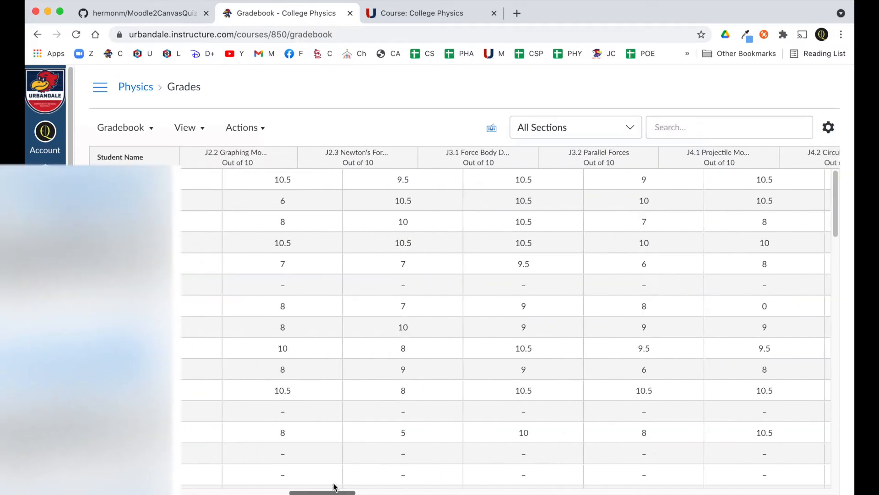
scroll("right", 3)
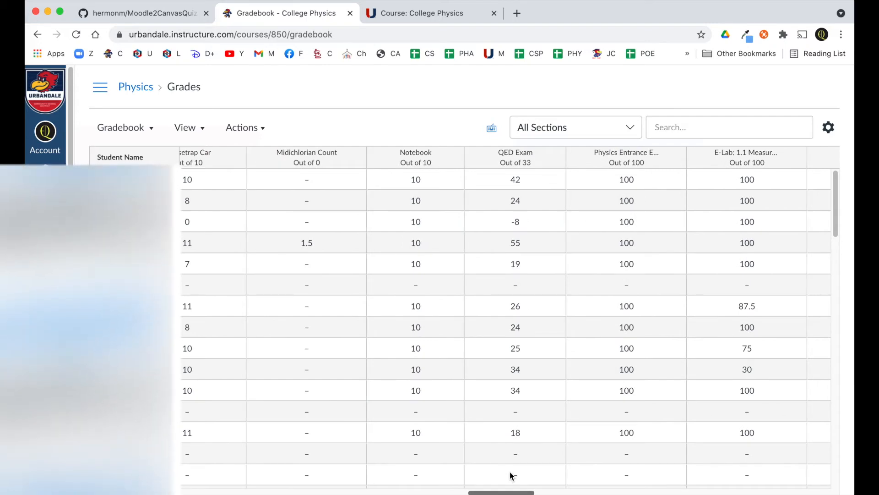
scroll("right", 3)
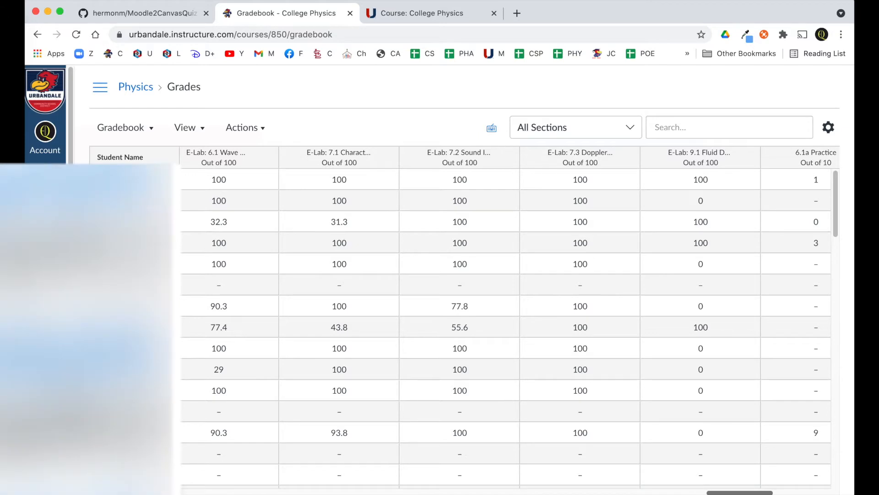
In the Moodle course page, set E-Lab: 7.4 Strings and Tubes to Show for students.
left_click(422, 13)
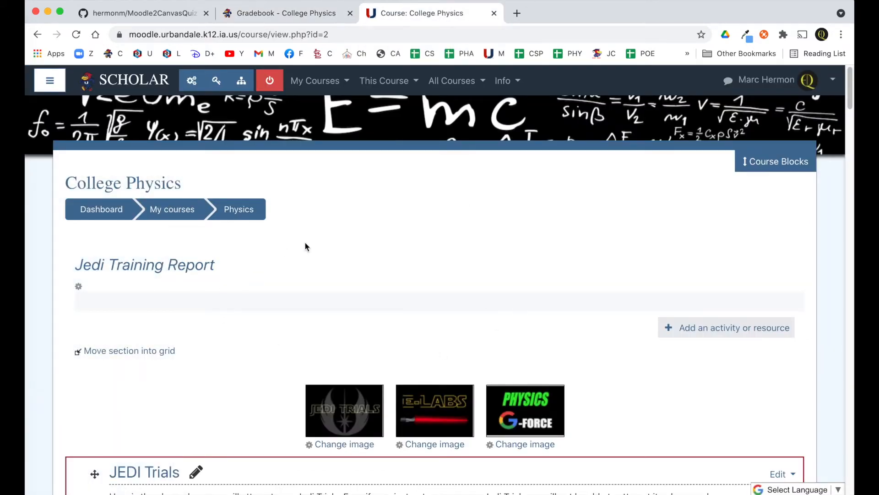
mouse_move(425, 434)
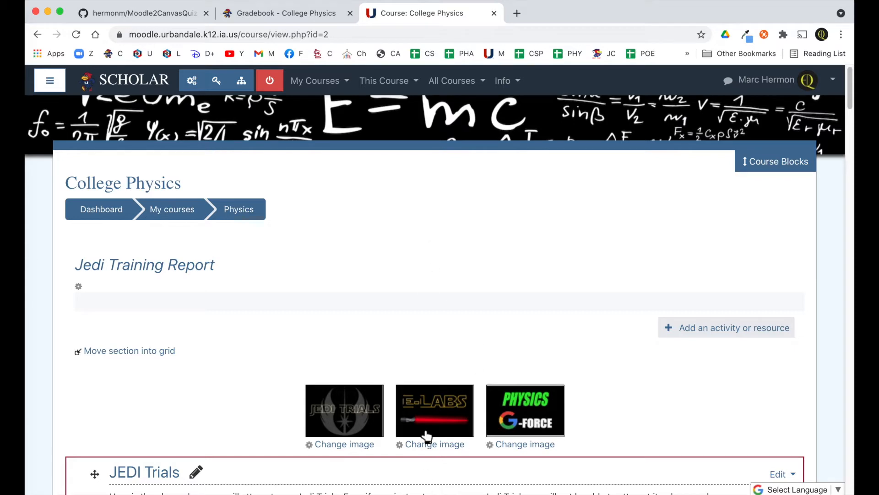
left_click(434, 409)
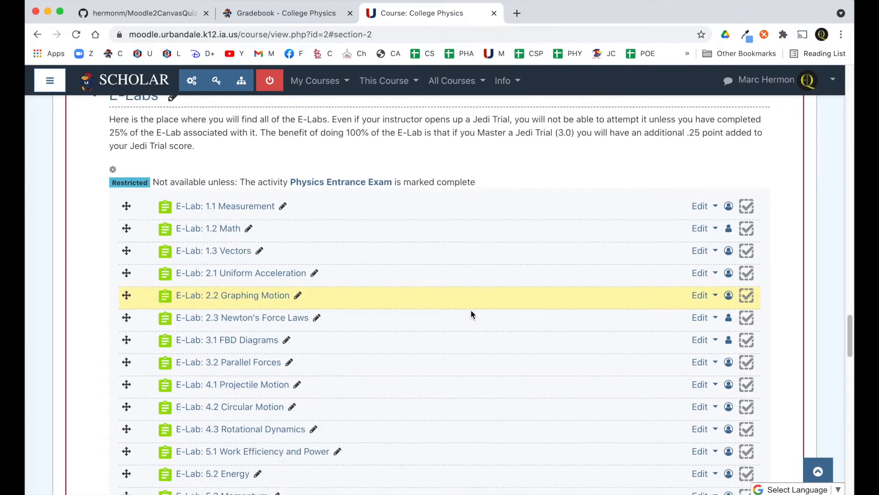
scroll("down", 3)
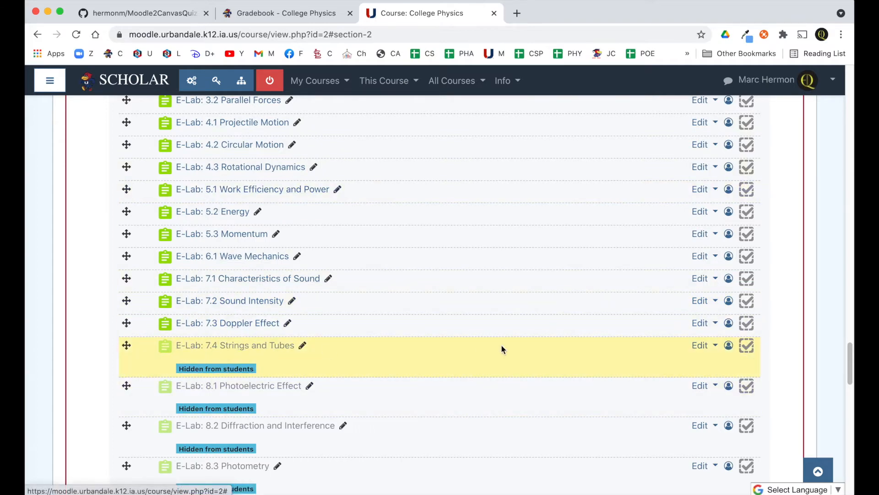
mouse_move(718, 348)
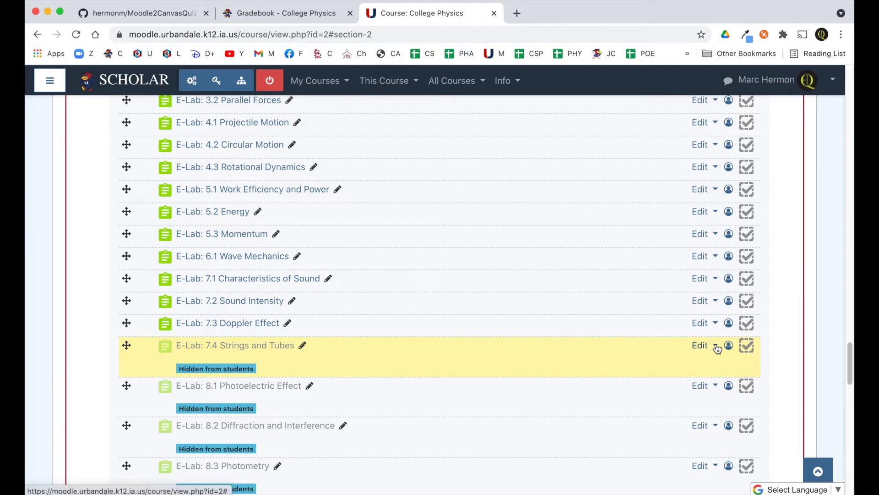
left_click(705, 346)
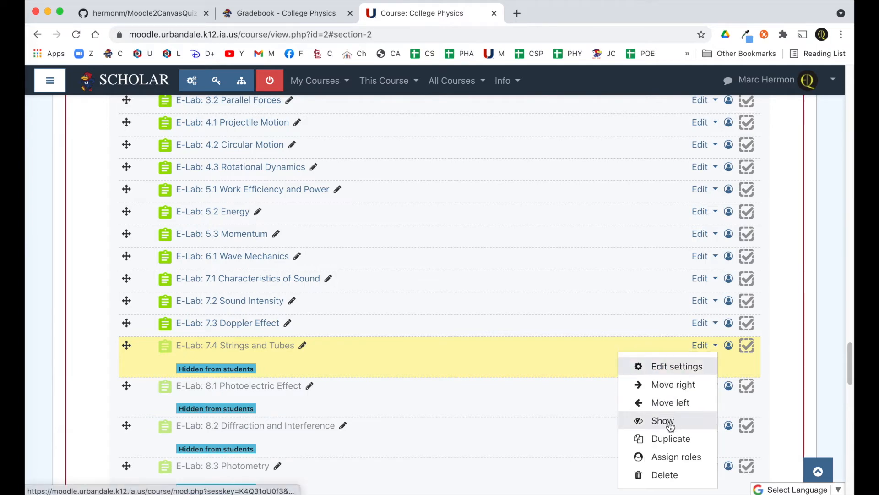
left_click(662, 420)
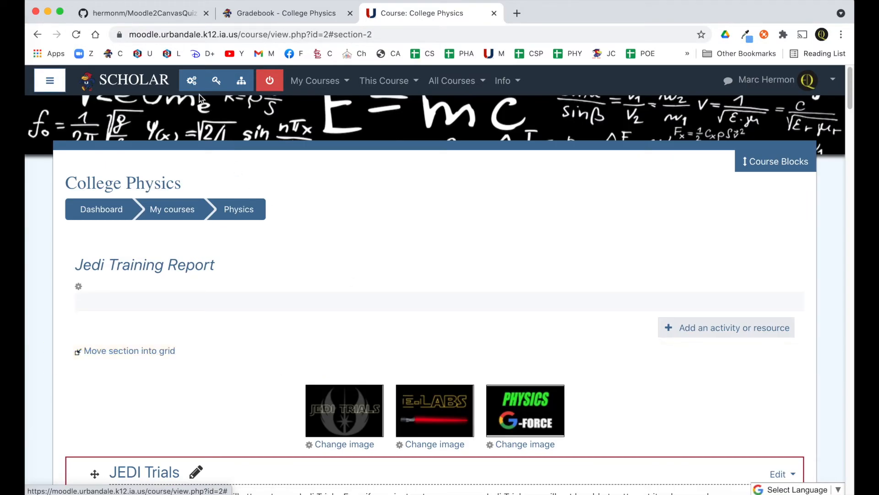
mouse_move(191, 81)
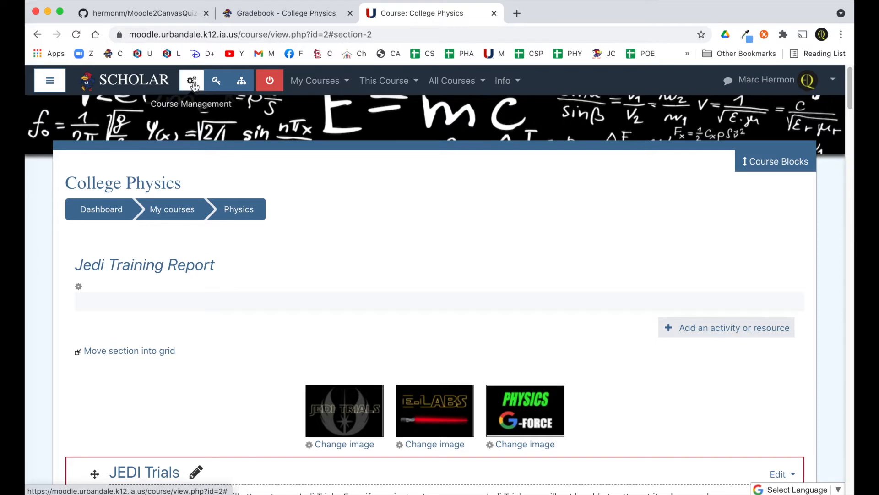
Bring up the Course Management Panel for College Physics.
left_click(192, 81)
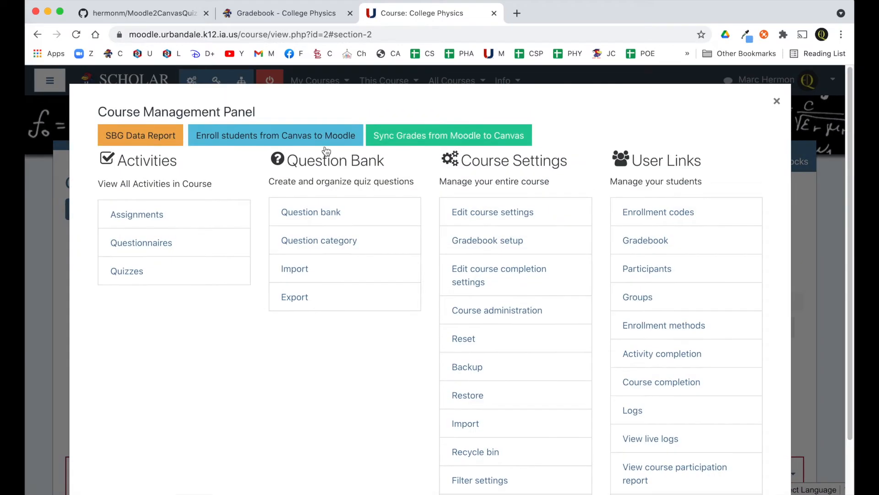
mouse_move(448, 135)
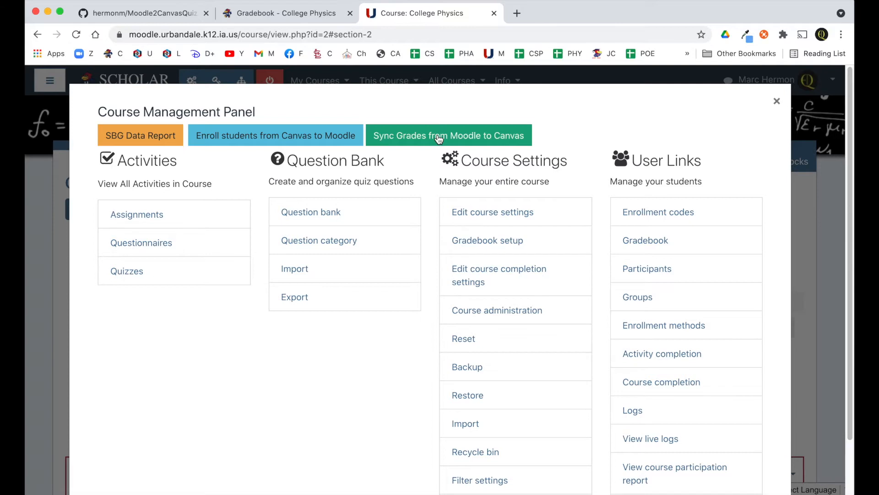
mouse_move(426, 184)
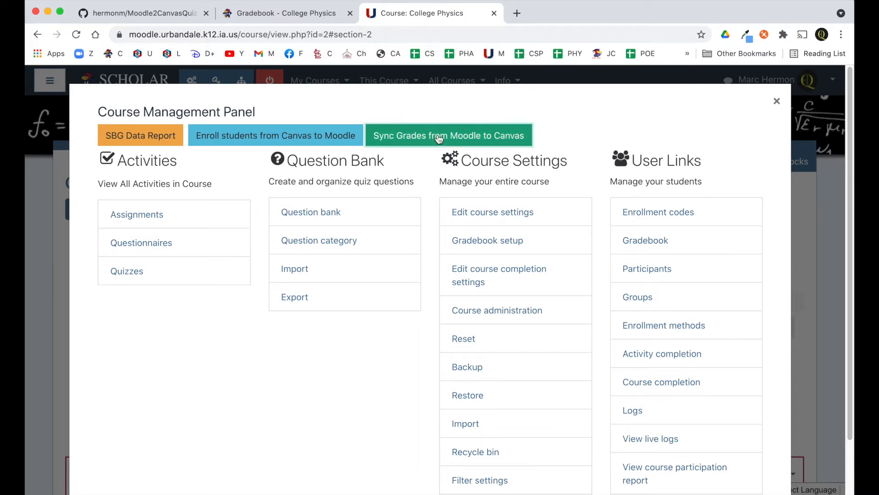
Go to the Moodle to Canvas Grade Sync page via 'Sync Grades from Moodle to Canvas'.
left_click(447, 136)
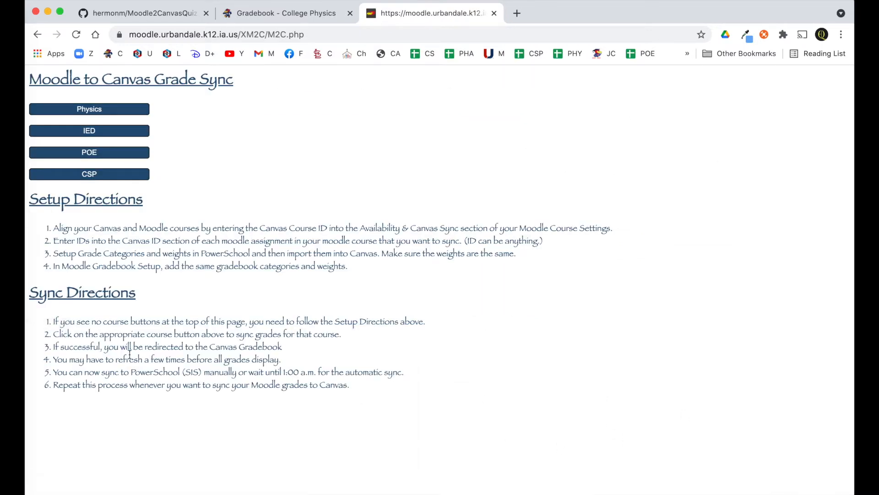
mouse_move(533, 320)
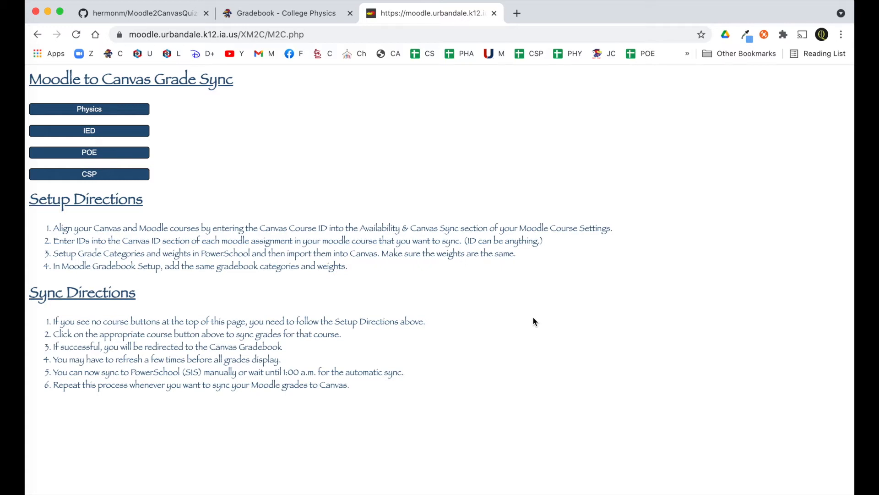
mouse_move(199, 149)
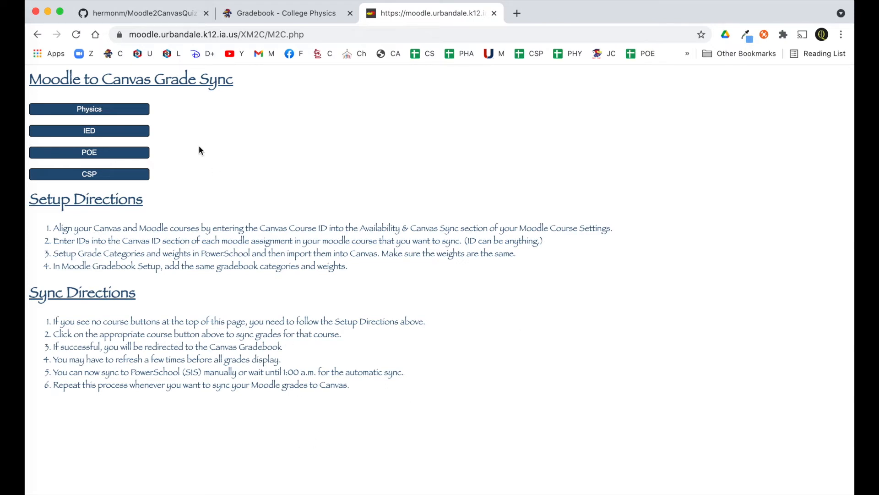
mouse_move(95, 122)
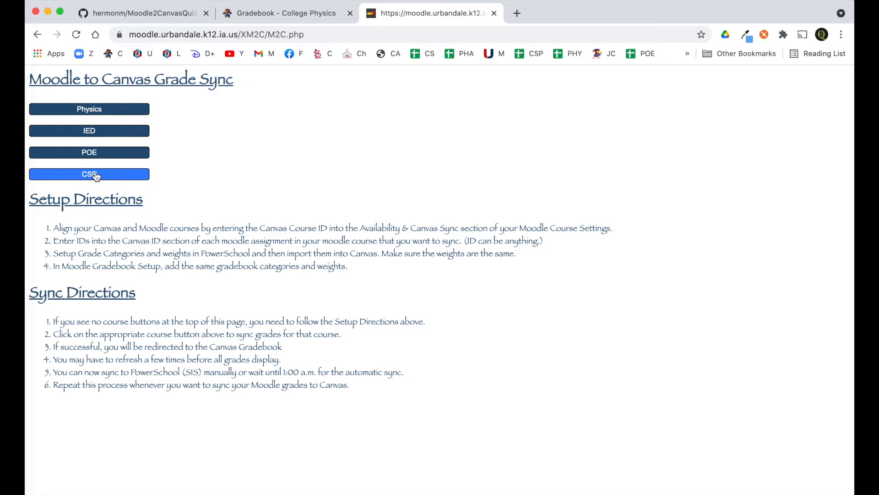
mouse_move(439, 231)
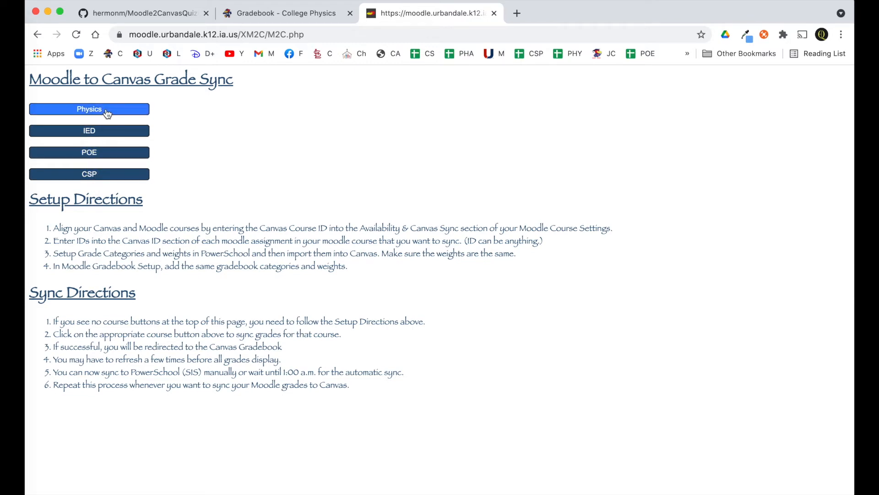
mouse_move(183, 174)
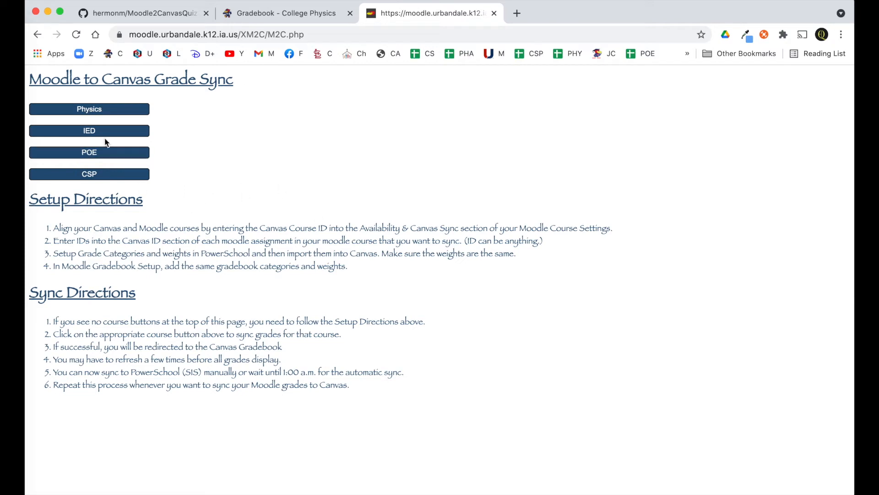
mouse_move(119, 169)
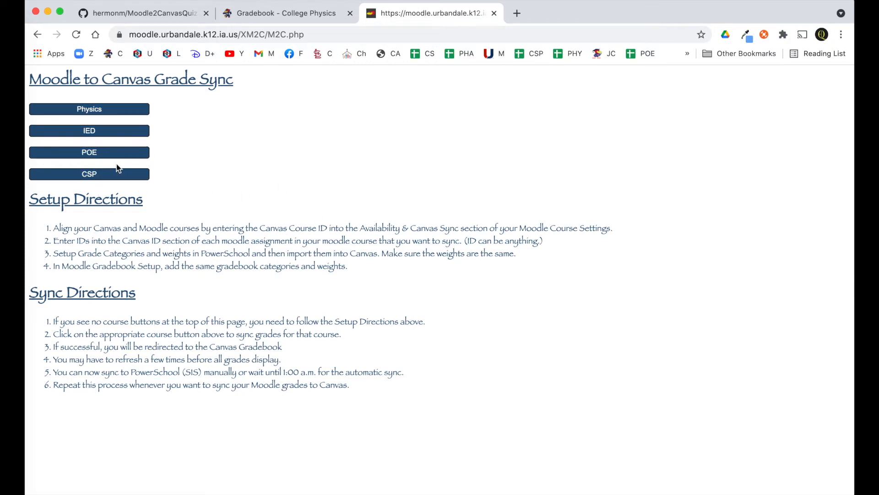
mouse_move(213, 99)
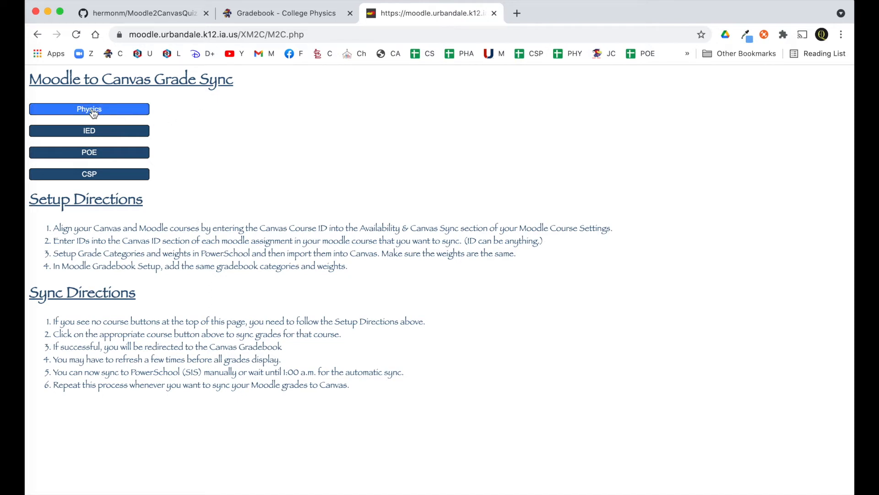
mouse_move(182, 186)
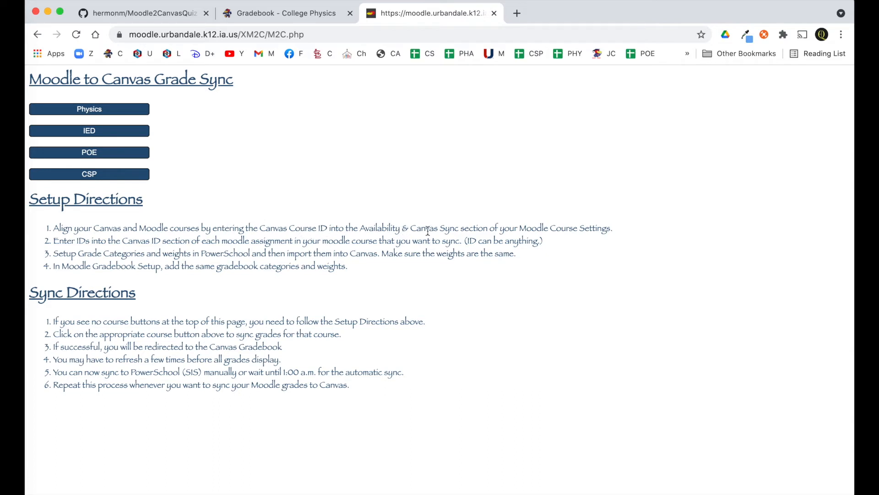
mouse_move(146, 248)
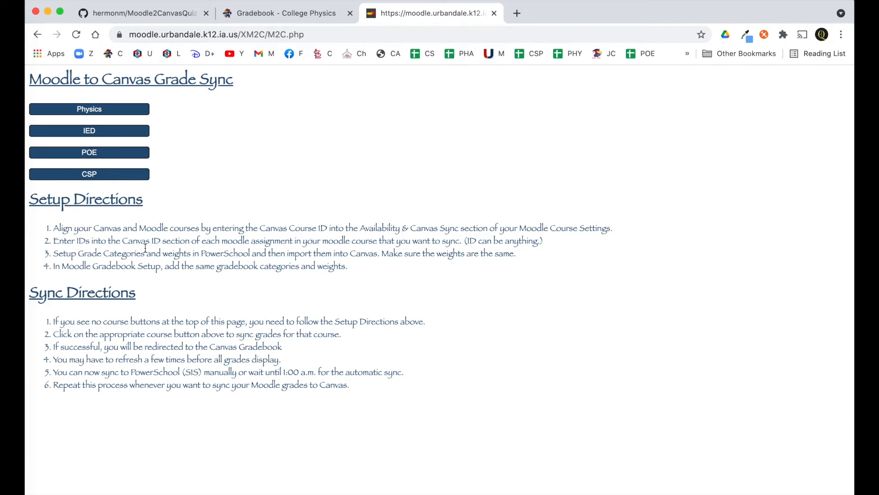
mouse_move(381, 249)
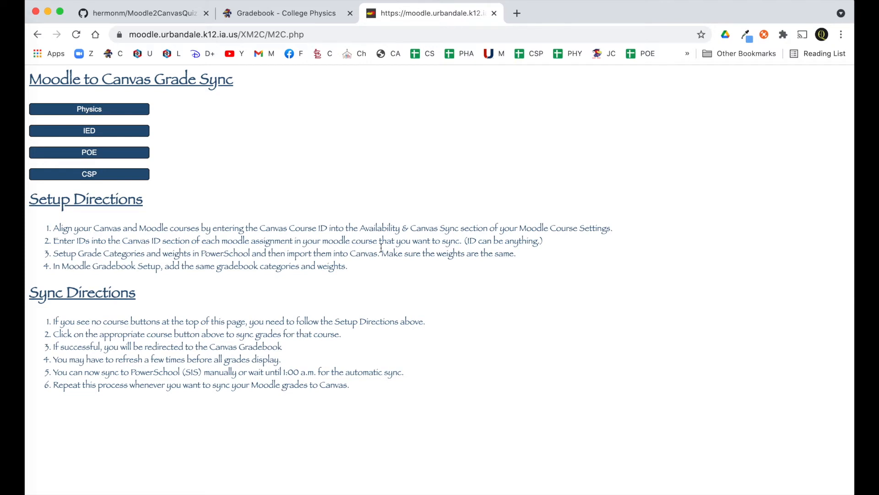
mouse_move(553, 253)
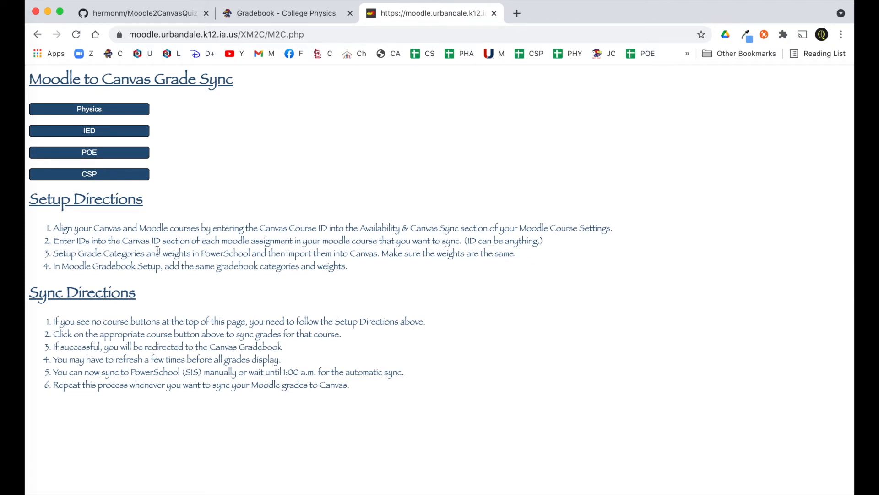
mouse_move(315, 253)
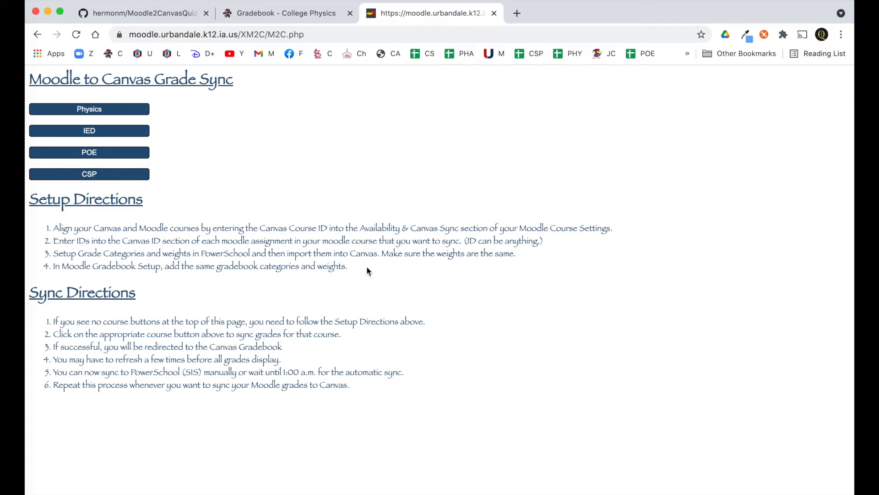
mouse_move(89, 285)
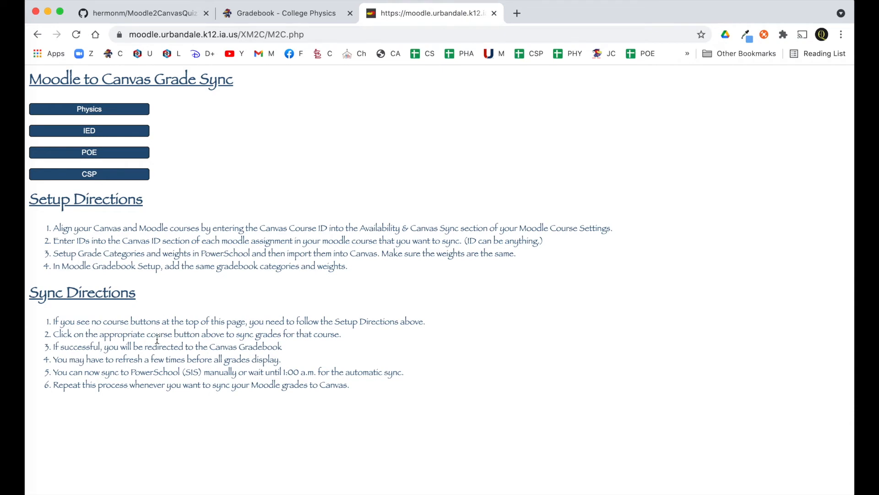
mouse_move(136, 319)
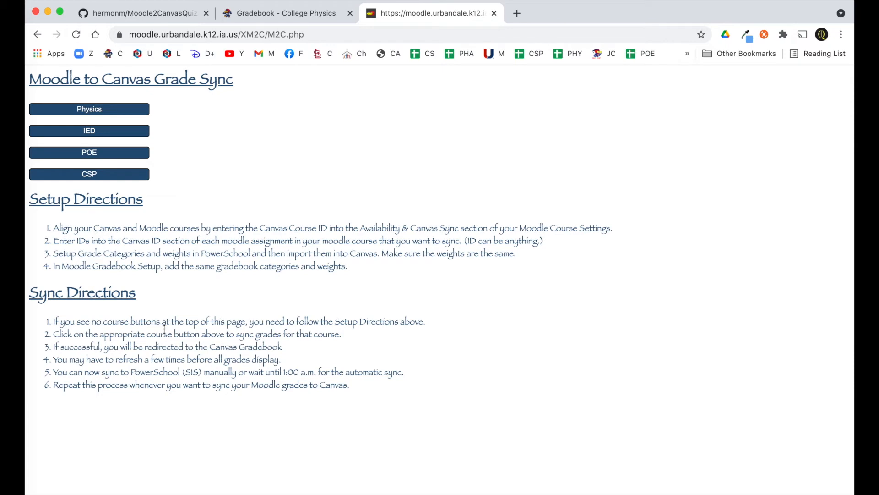
mouse_move(412, 335)
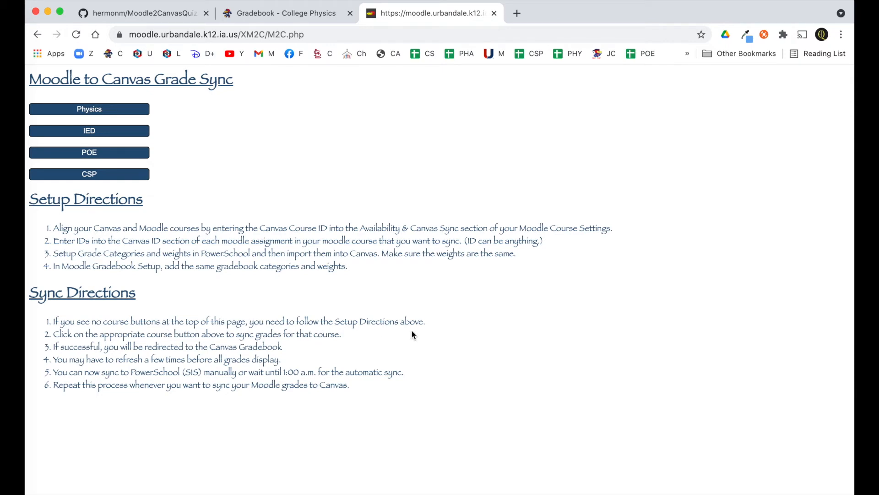
mouse_move(83, 228)
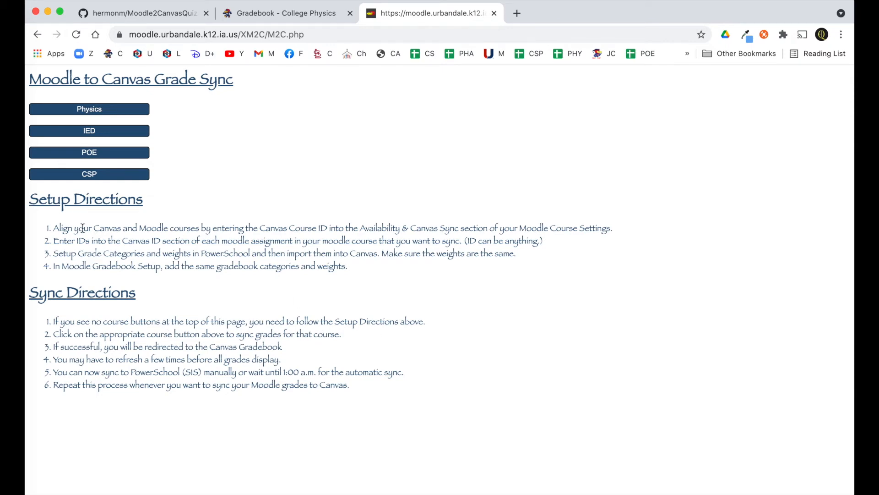
mouse_move(210, 225)
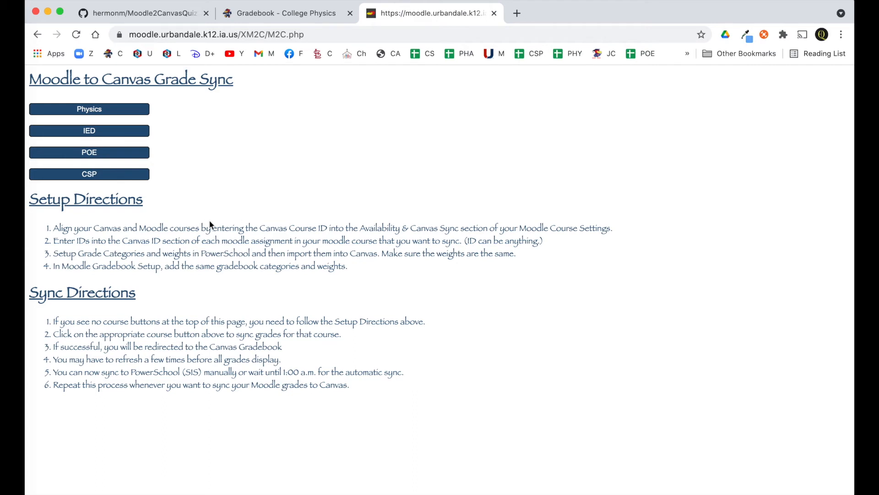
mouse_move(89, 109)
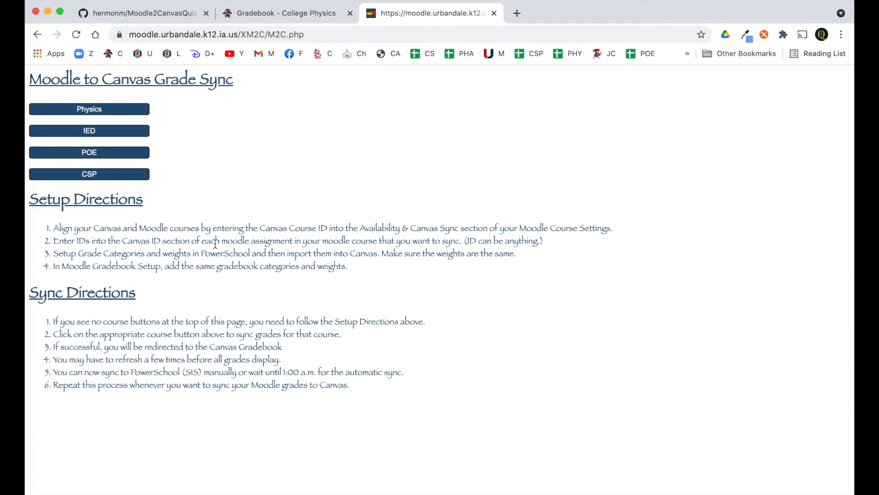
mouse_move(208, 350)
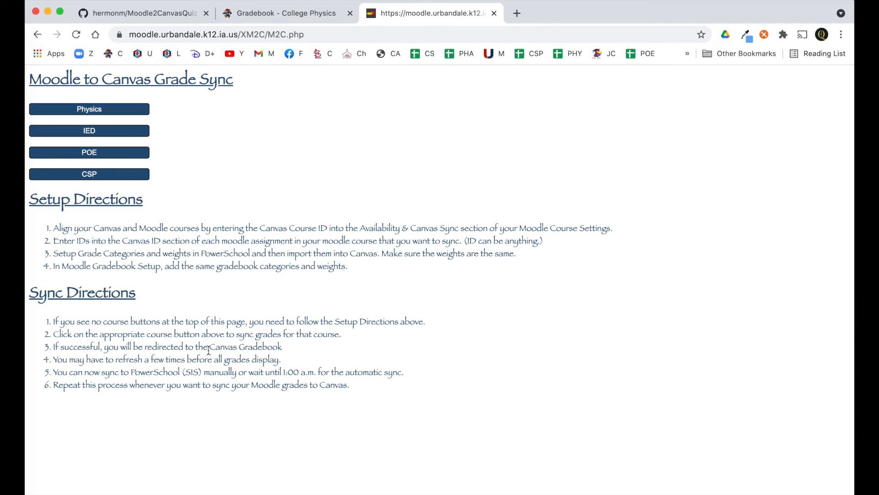
mouse_move(235, 341)
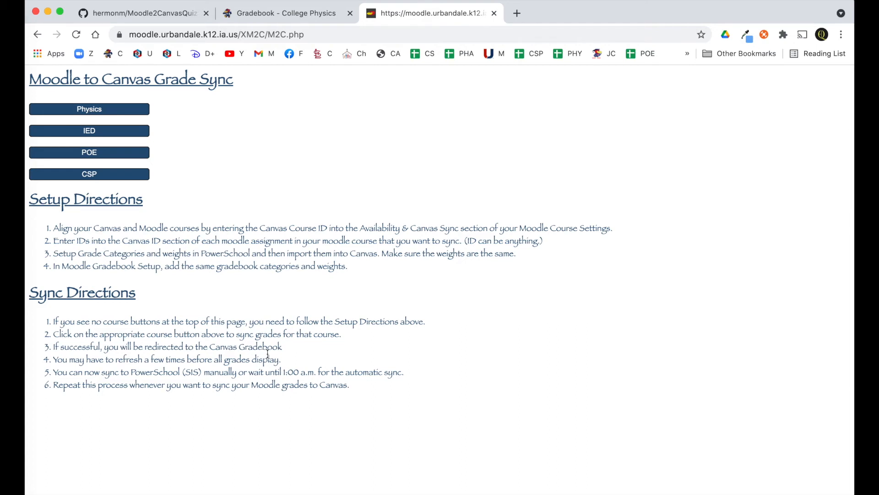
mouse_move(89, 109)
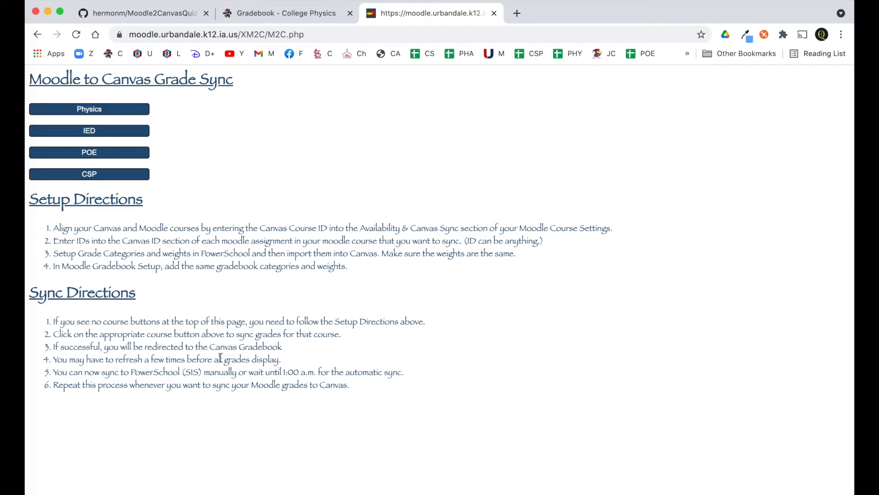
mouse_move(106, 386)
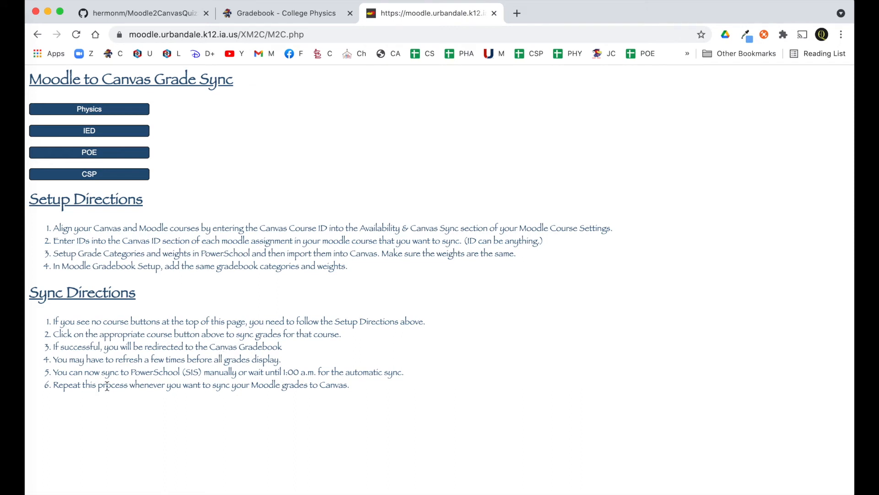
mouse_move(194, 365)
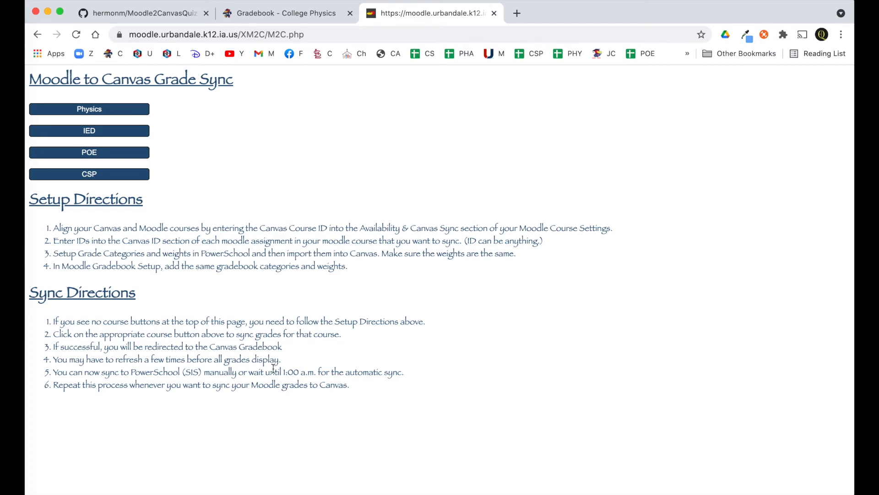
mouse_move(281, 367)
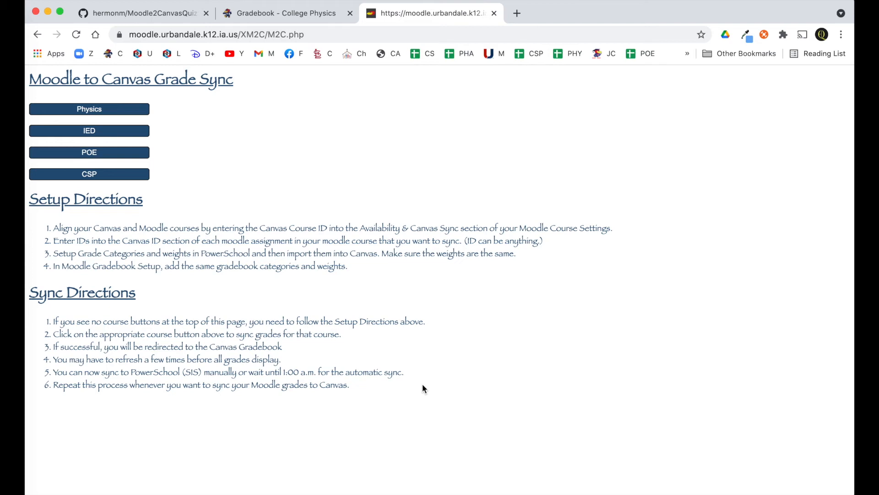
mouse_move(386, 384)
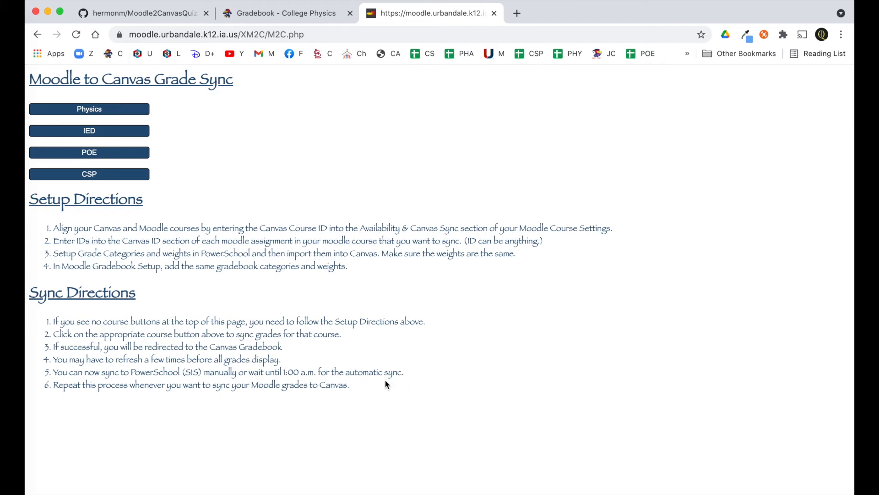
mouse_move(199, 436)
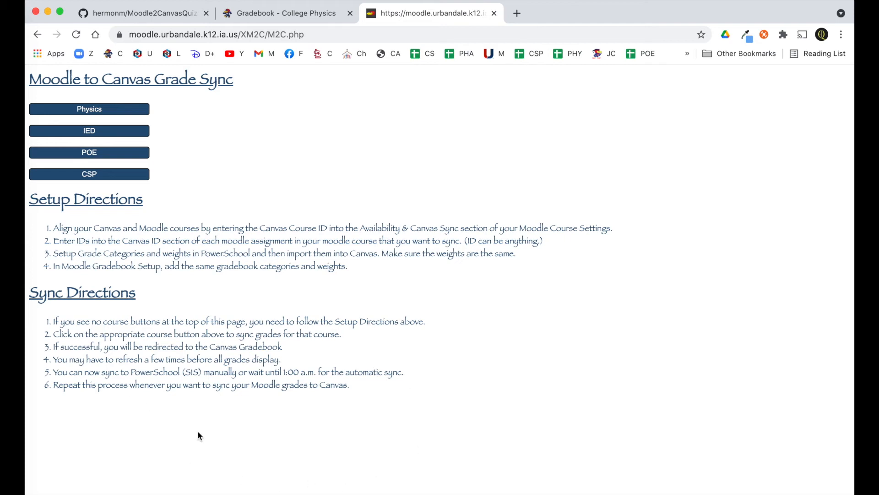
mouse_move(477, 430)
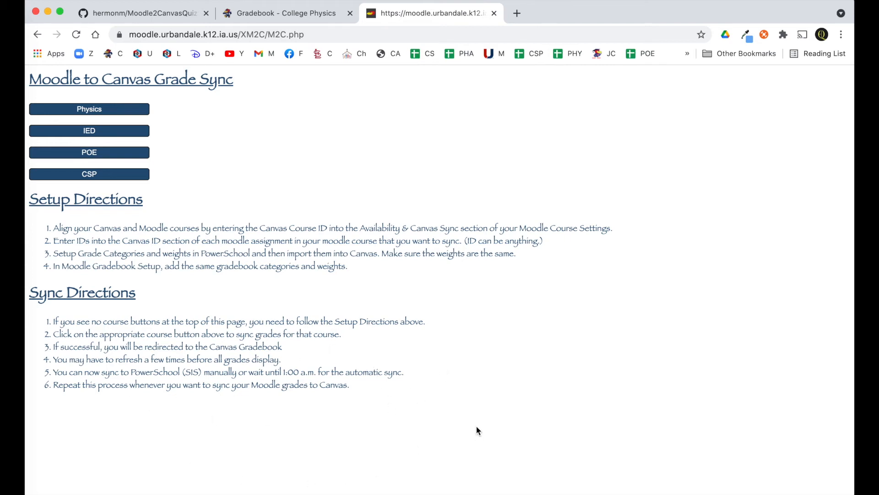
mouse_move(133, 462)
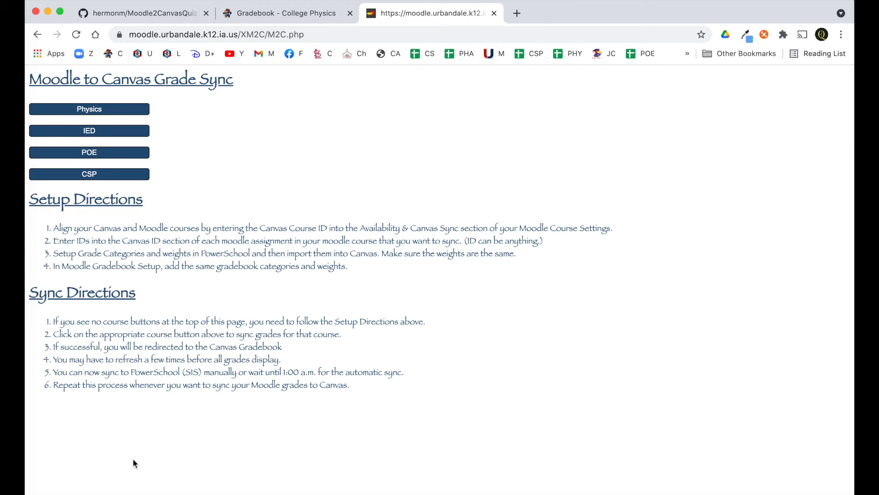
mouse_move(269, 302)
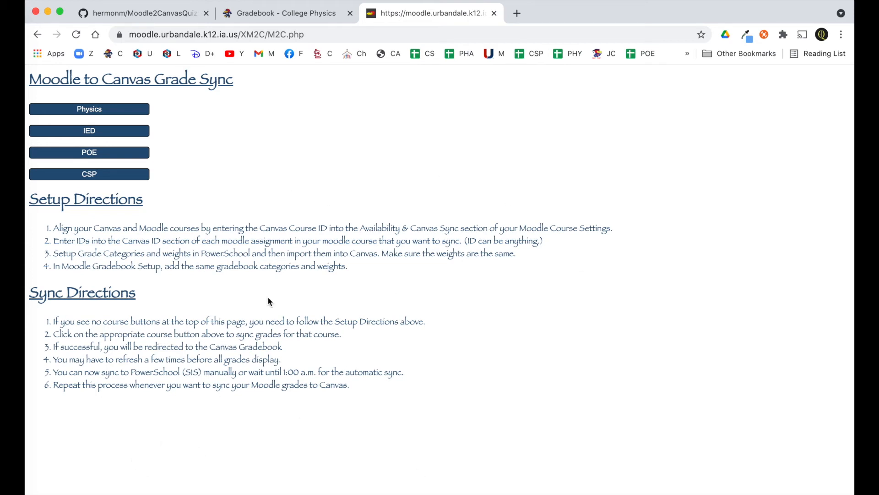
mouse_move(443, 373)
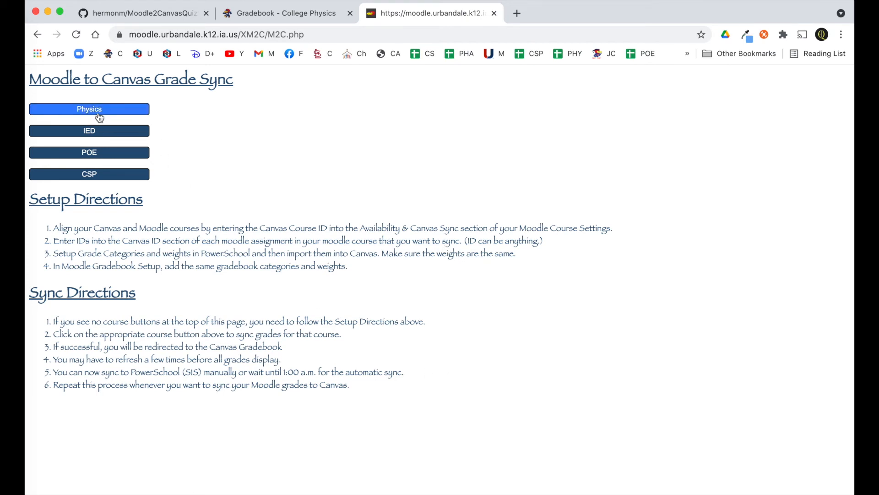
mouse_move(245, 246)
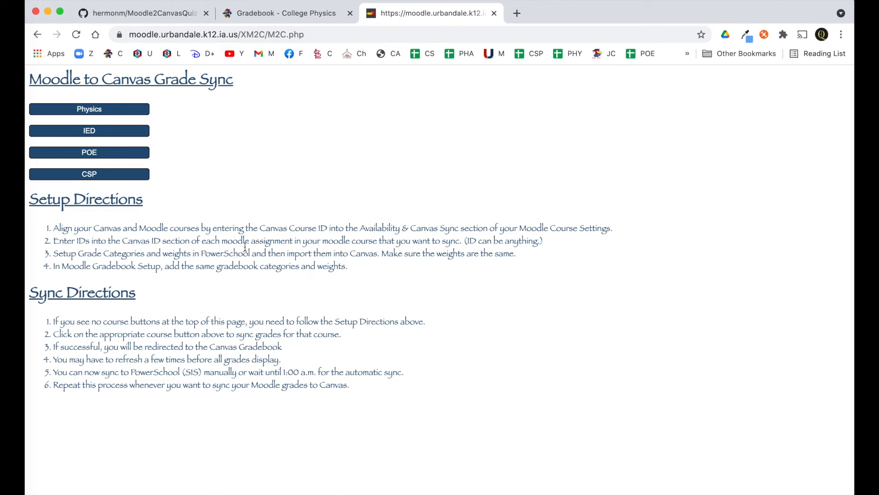
Run the Physics grade sync and land on the Canvas Physics gradebook.
left_click(89, 109)
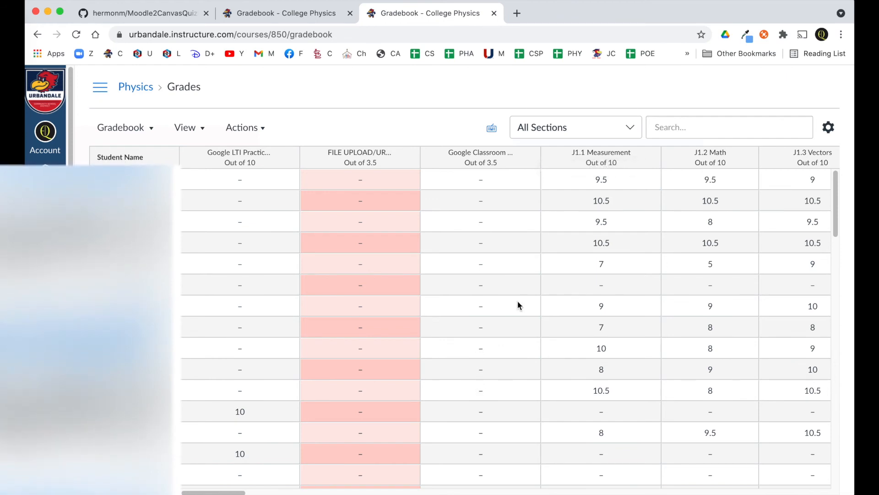
mouse_move(376, 383)
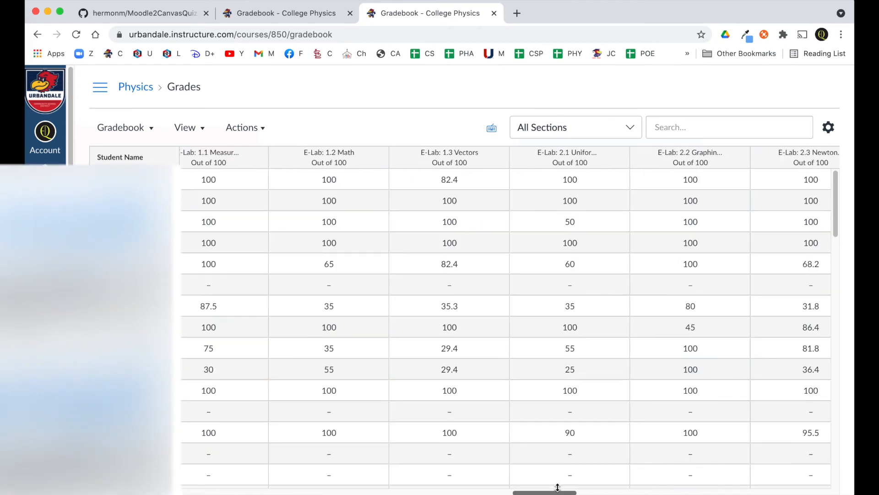
scroll("right", 3)
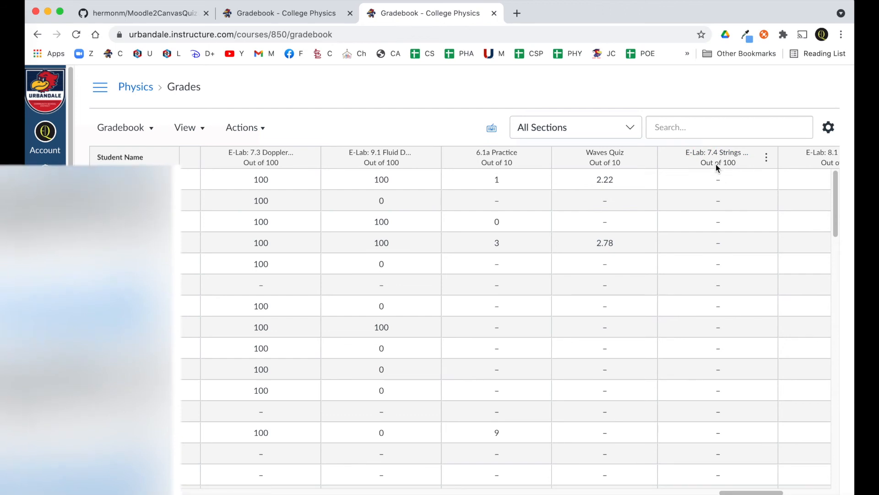
mouse_move(729, 163)
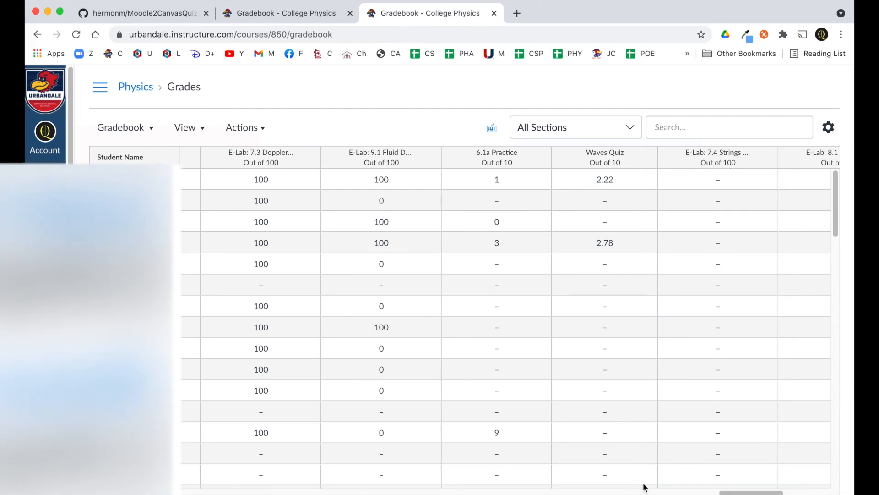
scroll("right", 3)
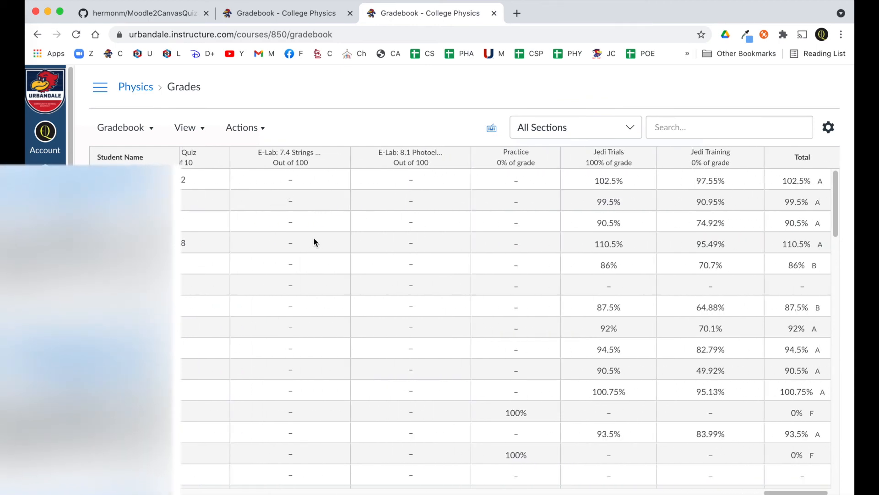
Scroll the Canvas Physics gradebook down and right to the synced E-Lab 7.4 and Jedi Trials J4.2–J5.3 scores.
scroll("down", 3)
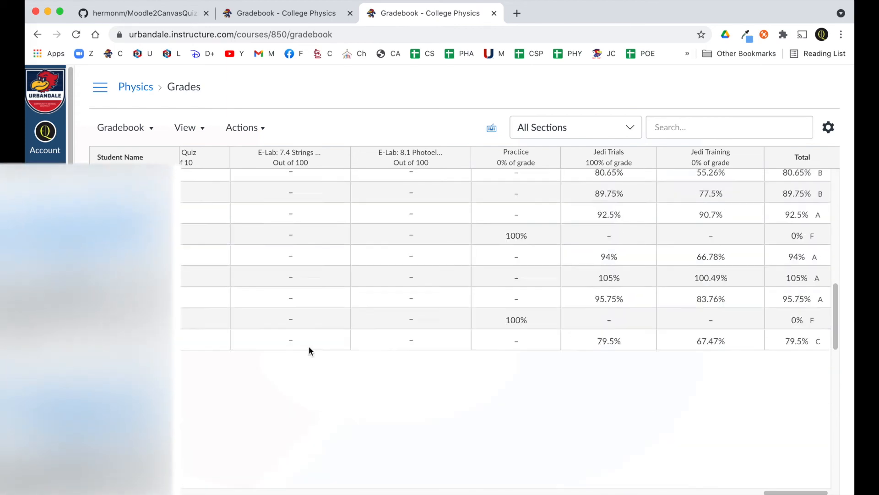
scroll("down", 3)
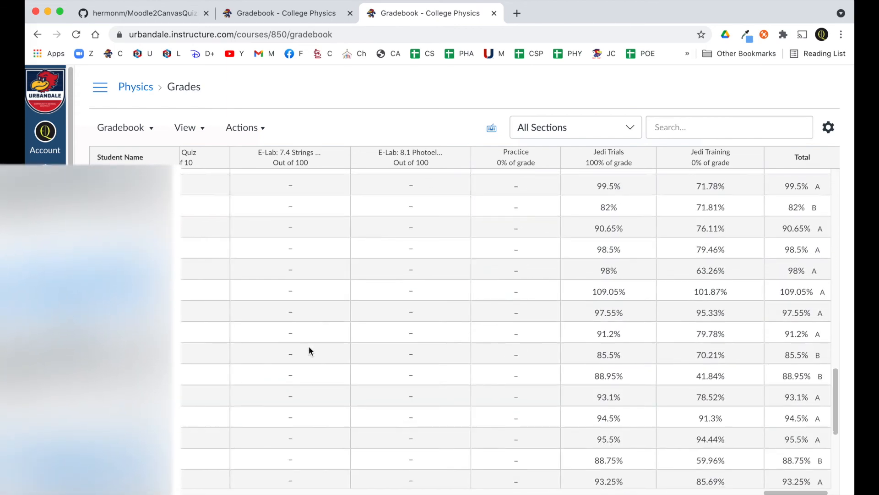
scroll("down", 3)
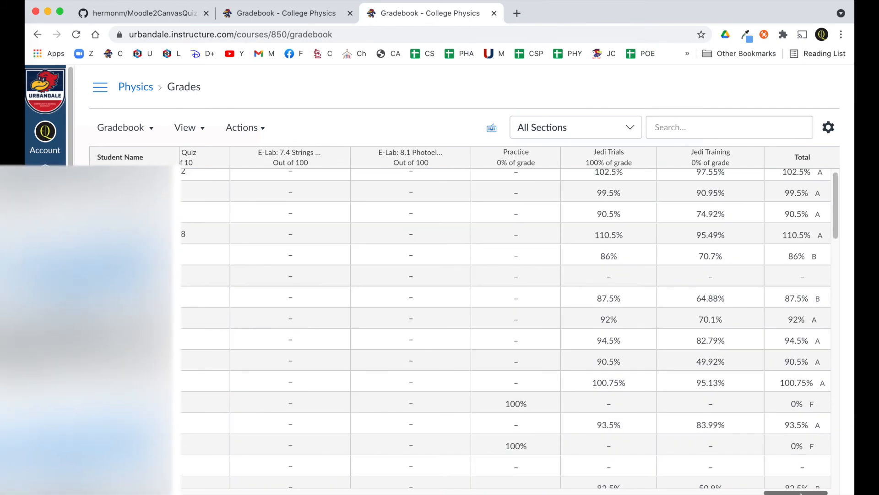
scroll("right", 3)
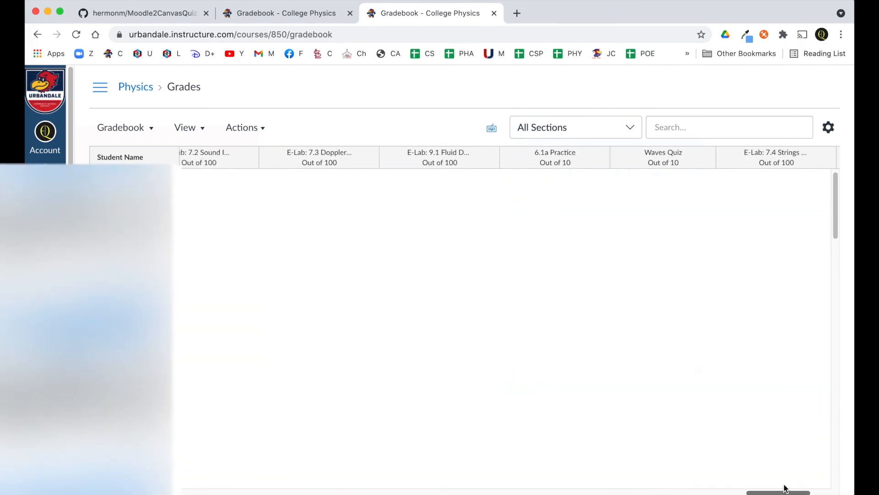
scroll("right", 3)
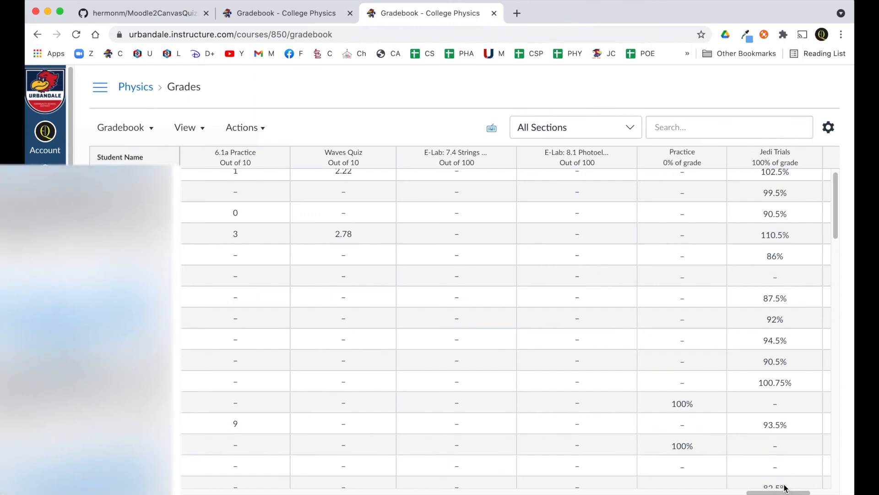
scroll("right", 3)
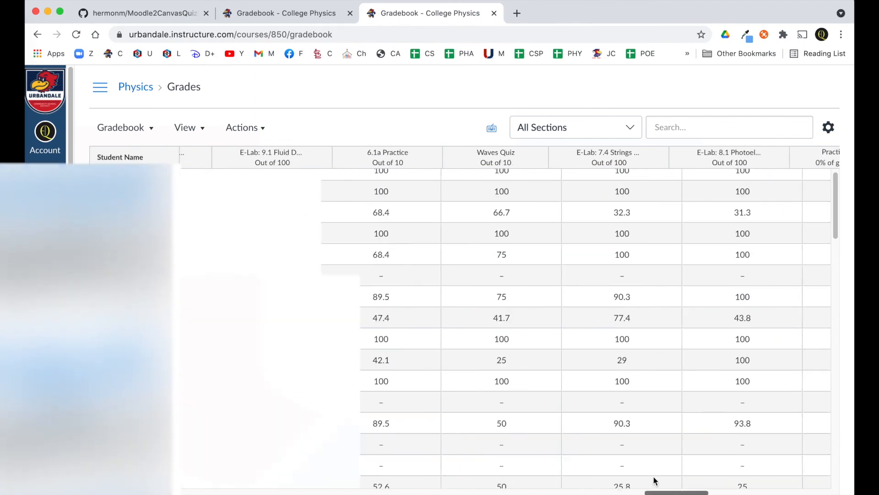
scroll("right", 3)
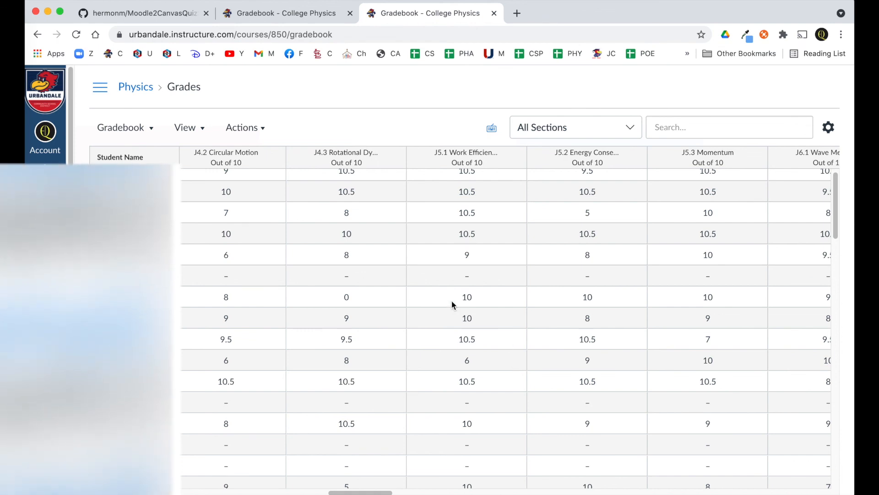
mouse_move(451, 299)
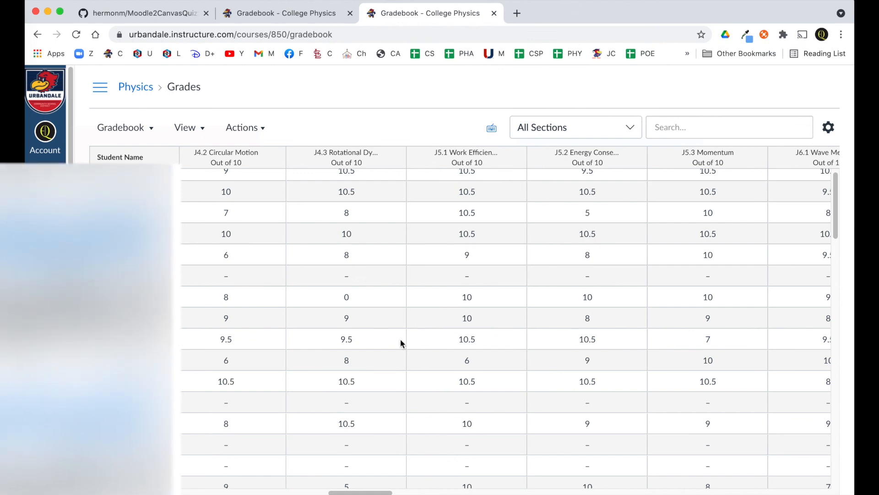
mouse_move(401, 314)
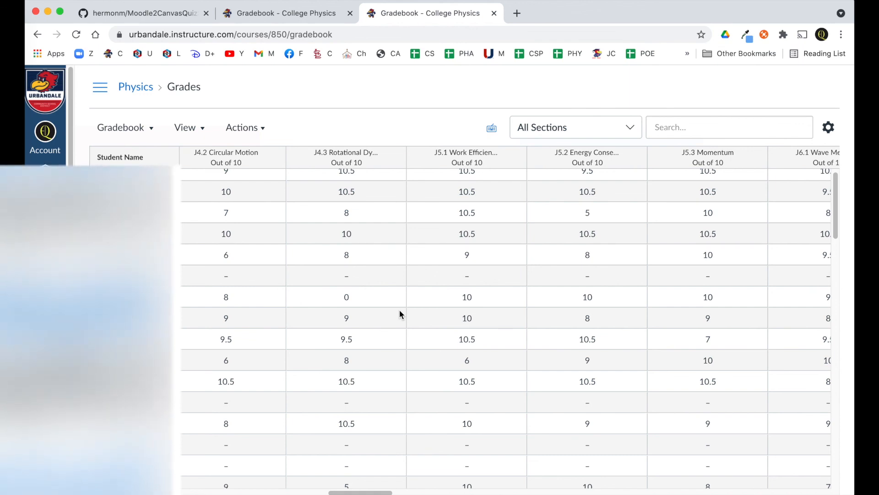
mouse_move(475, 315)
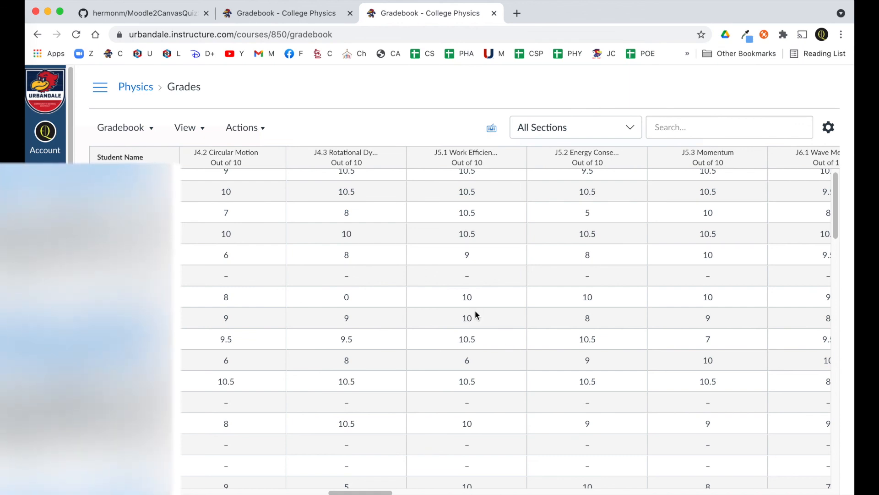